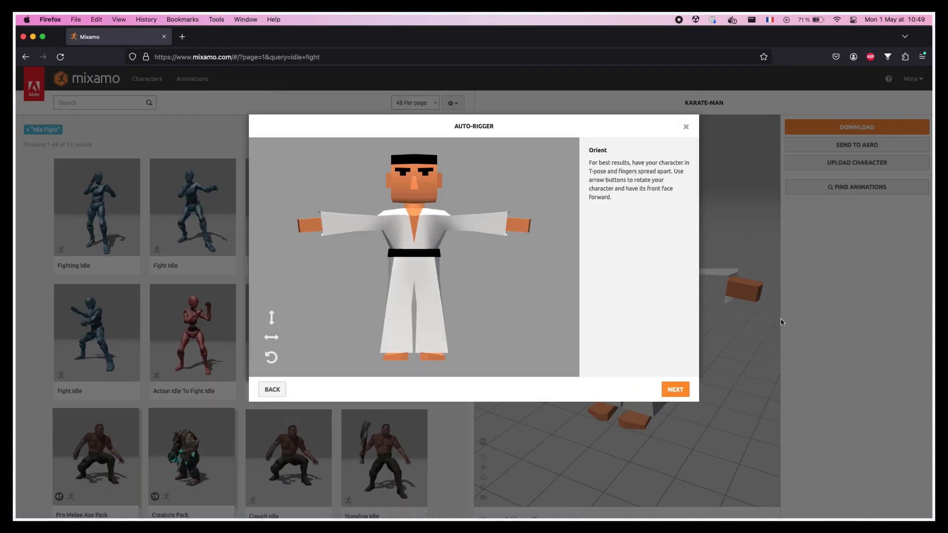
Advance the Auto-Rigger to marker placement and place a joint marker on the karate man
click(675, 390)
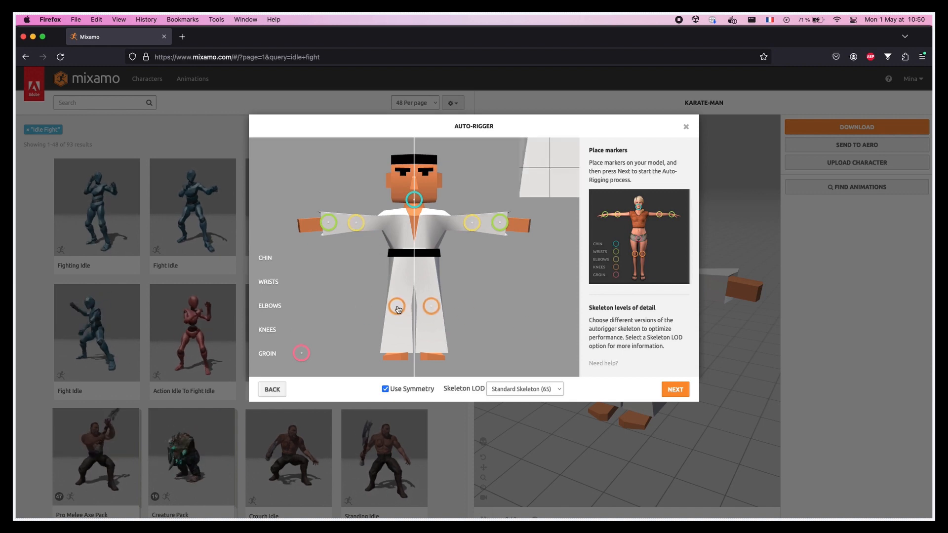
click(676, 389)
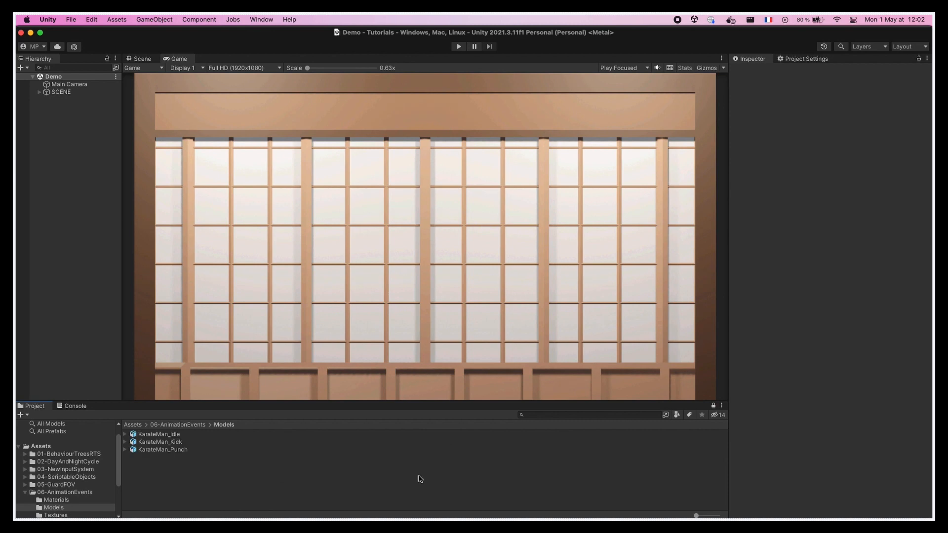
mouse_move(409, 479)
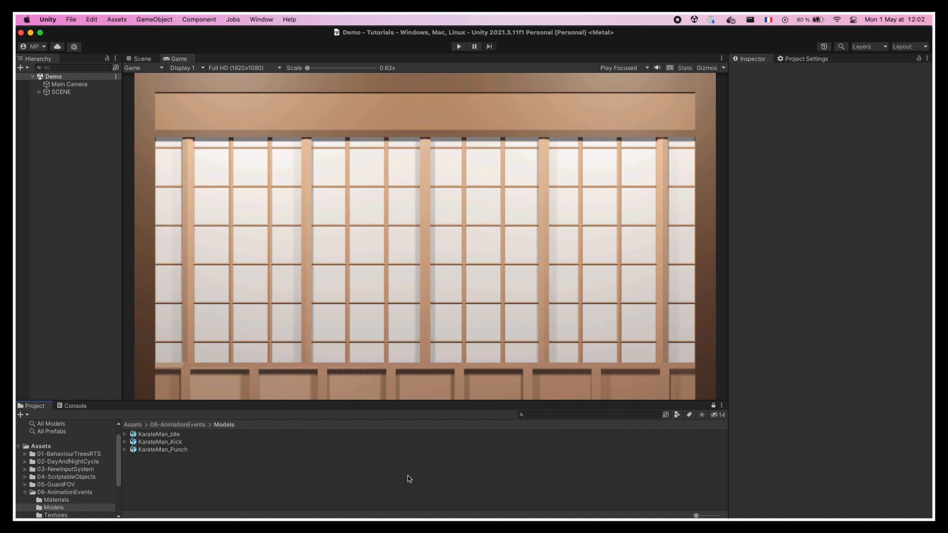
Set KarateMan_Idle's Avatar Definition to Create From This Model and enable Optimize Game Objects
click(155, 434)
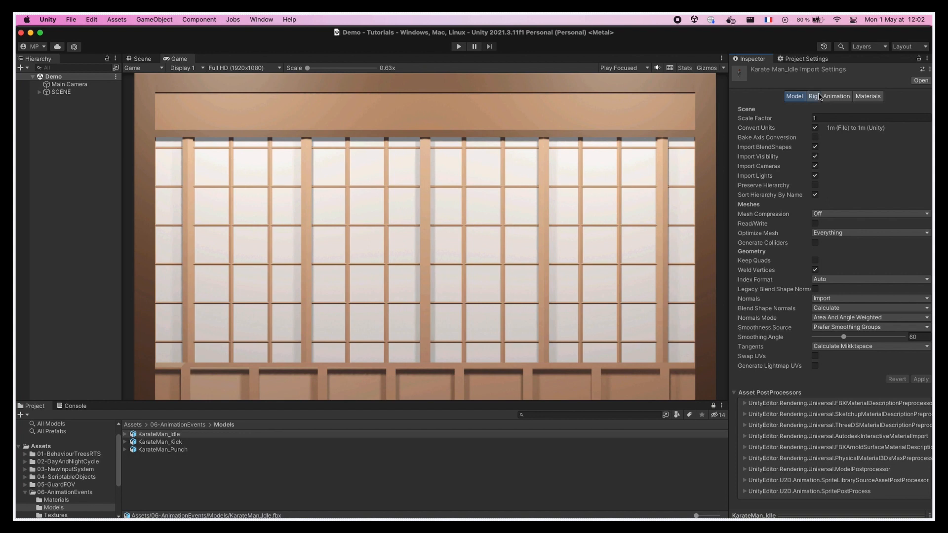
click(812, 97)
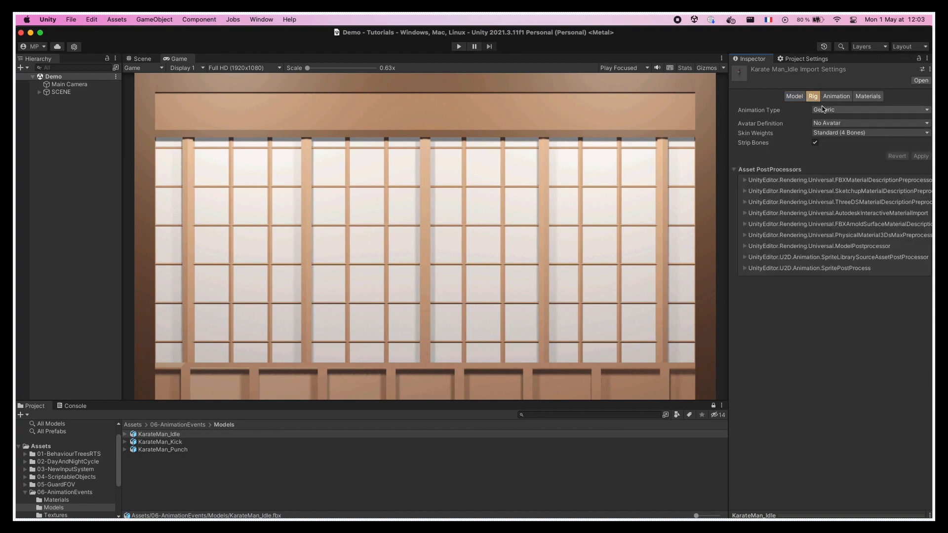
click(870, 123)
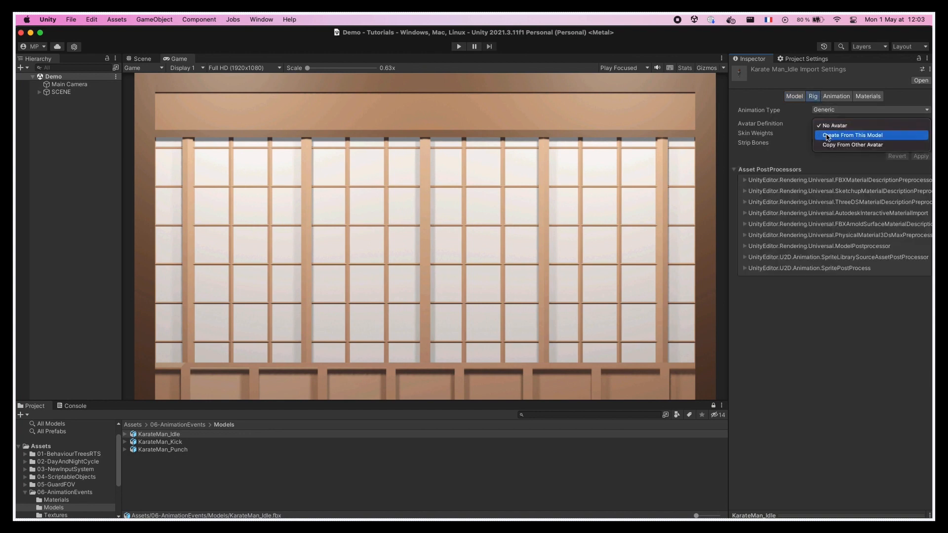
click(852, 135)
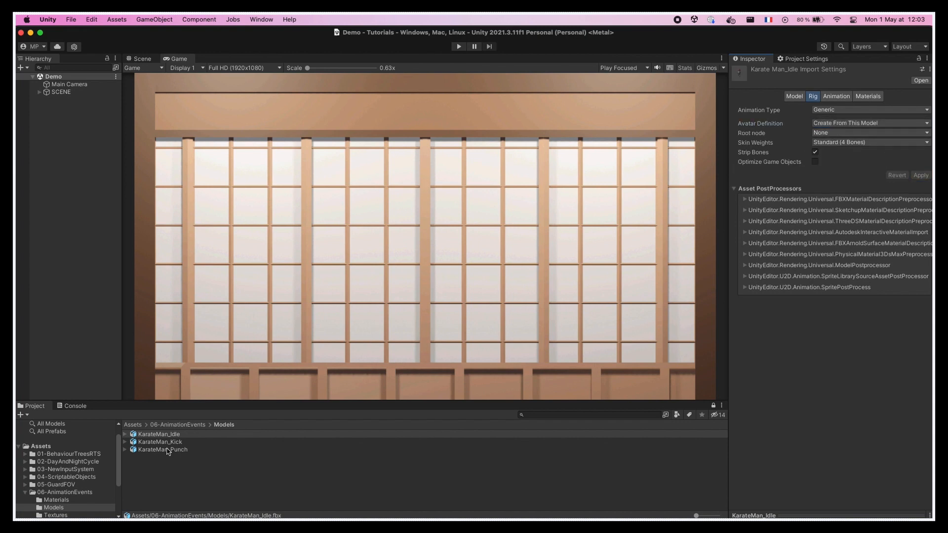
click(173, 447)
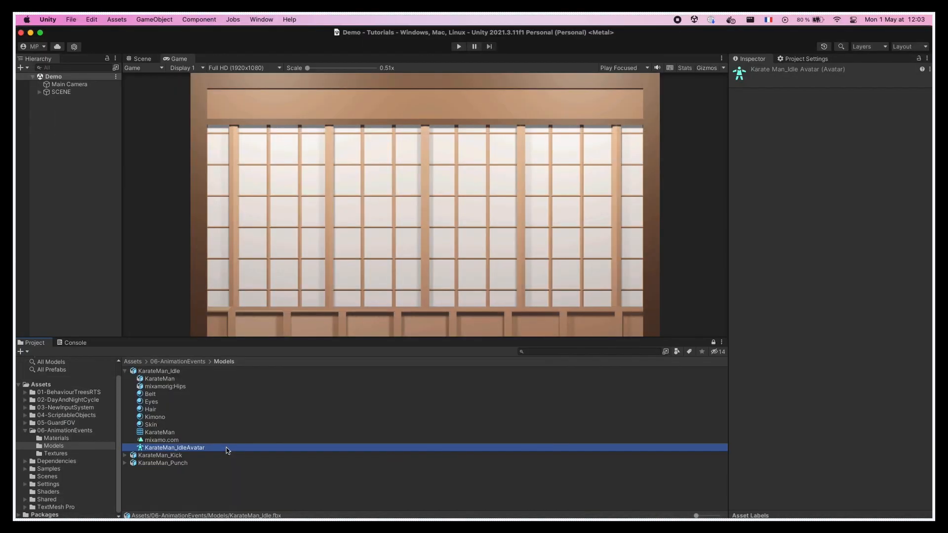
mouse_move(229, 442)
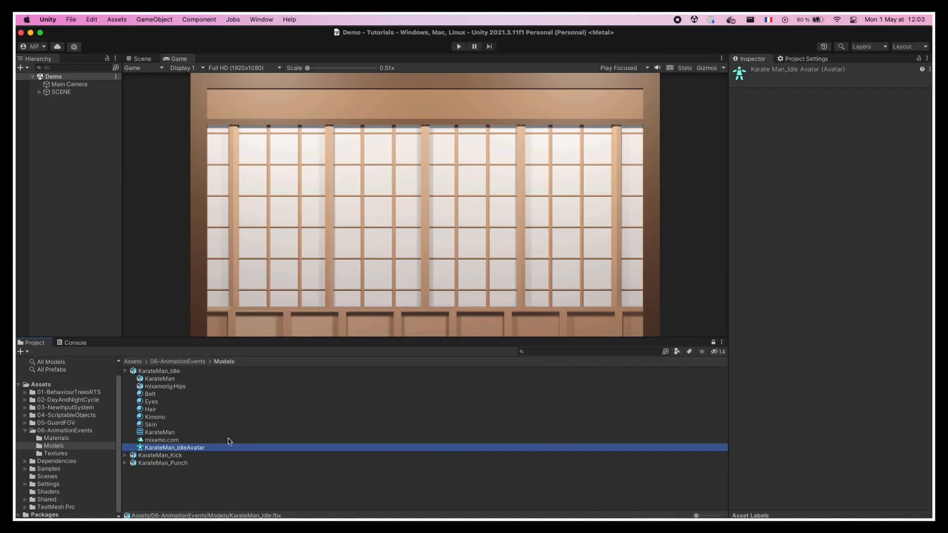
click(159, 371)
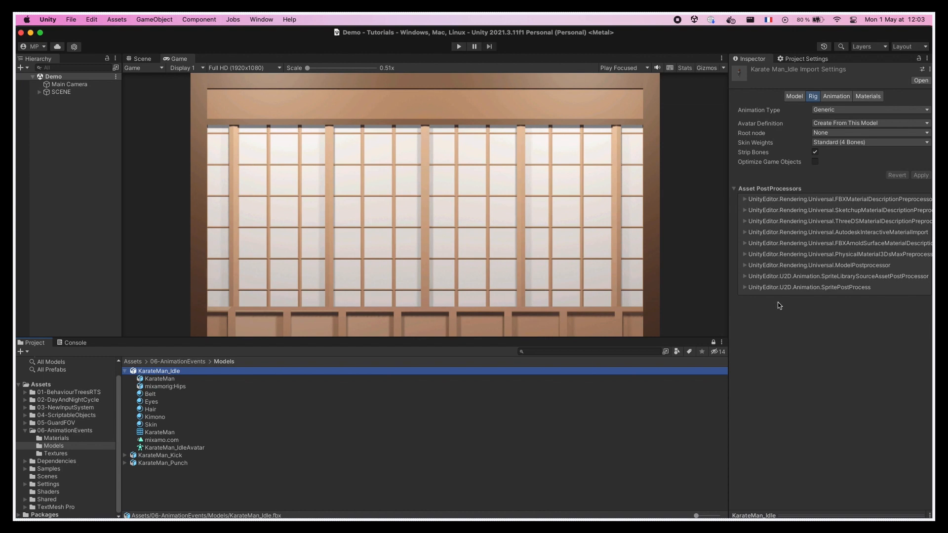
click(816, 162)
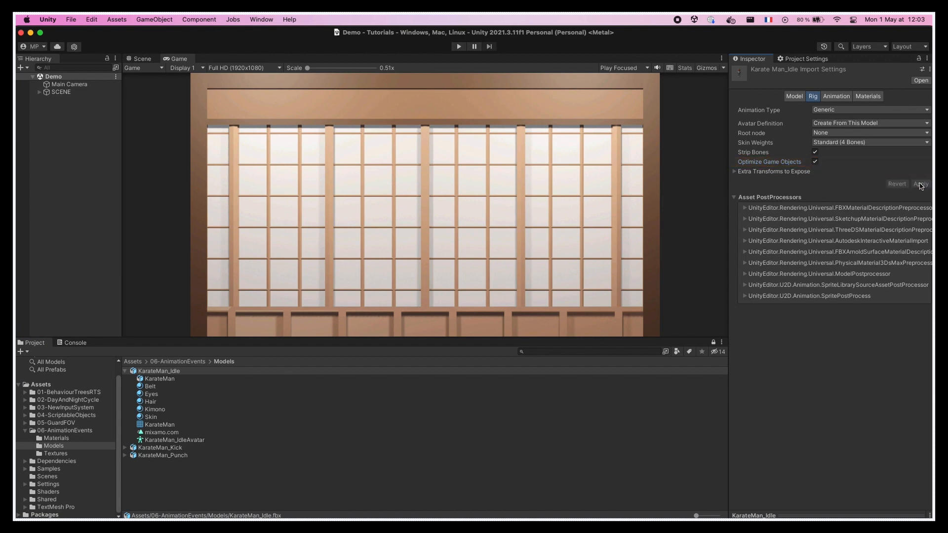
Set KarateMan_Kick and KarateMan_Punch to Copy From Other Avatar (KarateMan_IdleAvatar) and apply
click(160, 447)
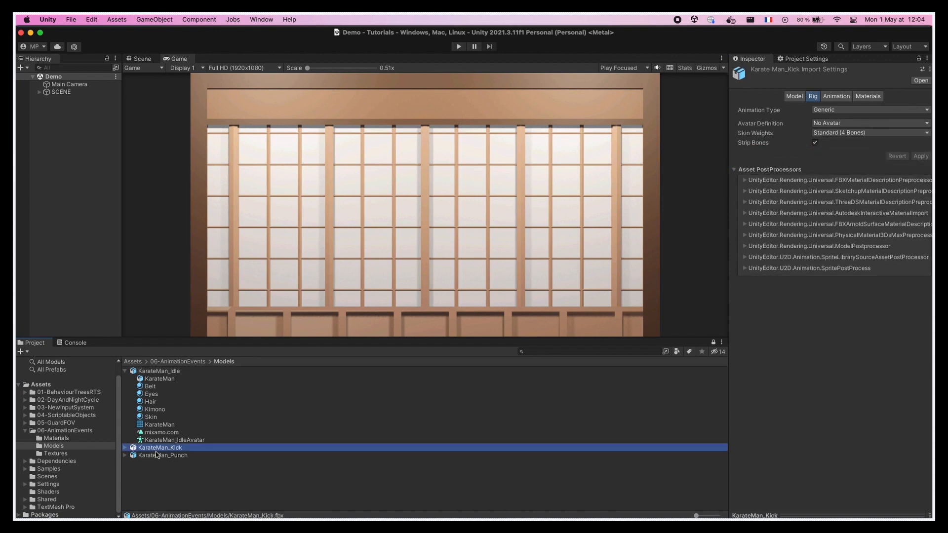
click(161, 455)
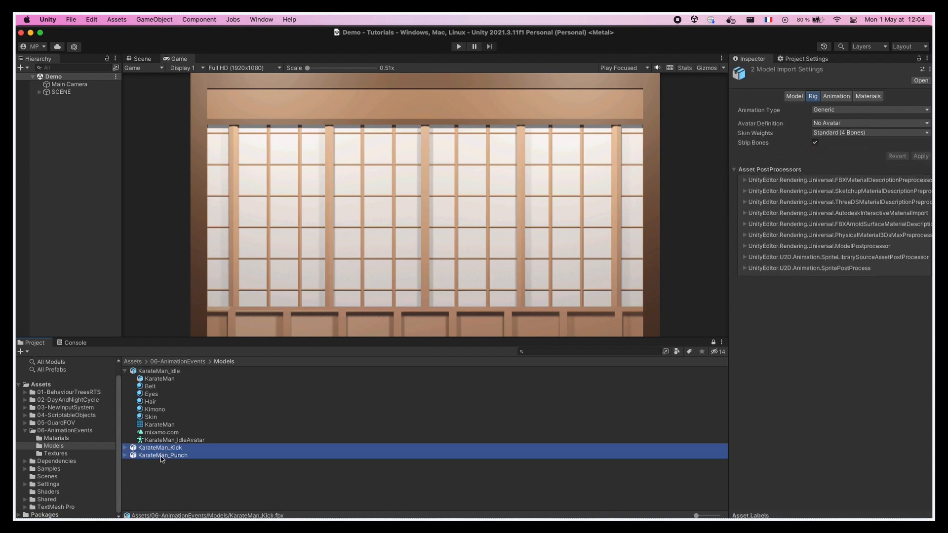
click(871, 123)
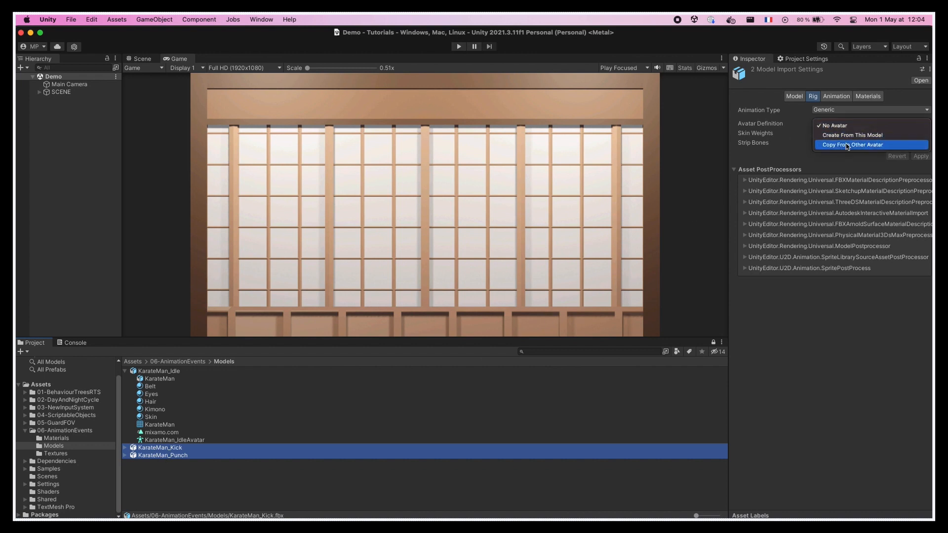
click(852, 145)
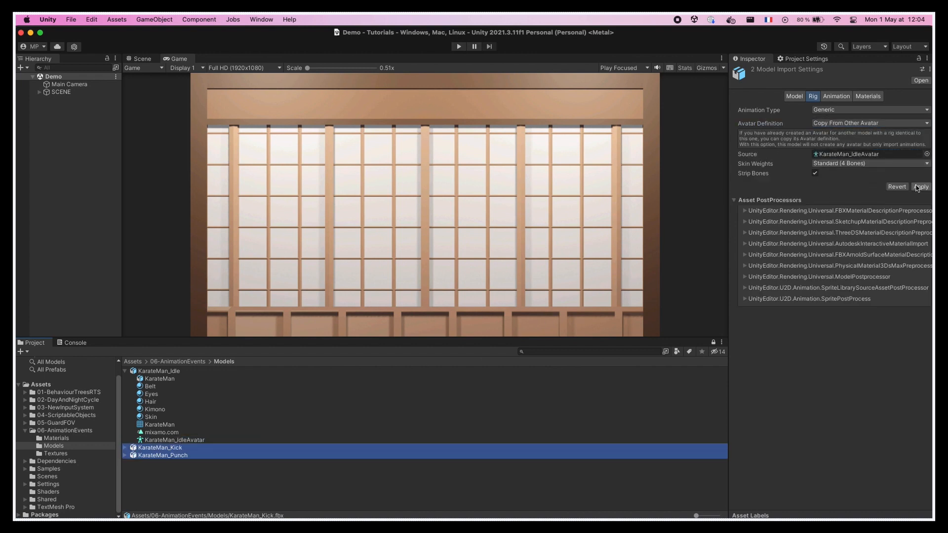
click(922, 186)
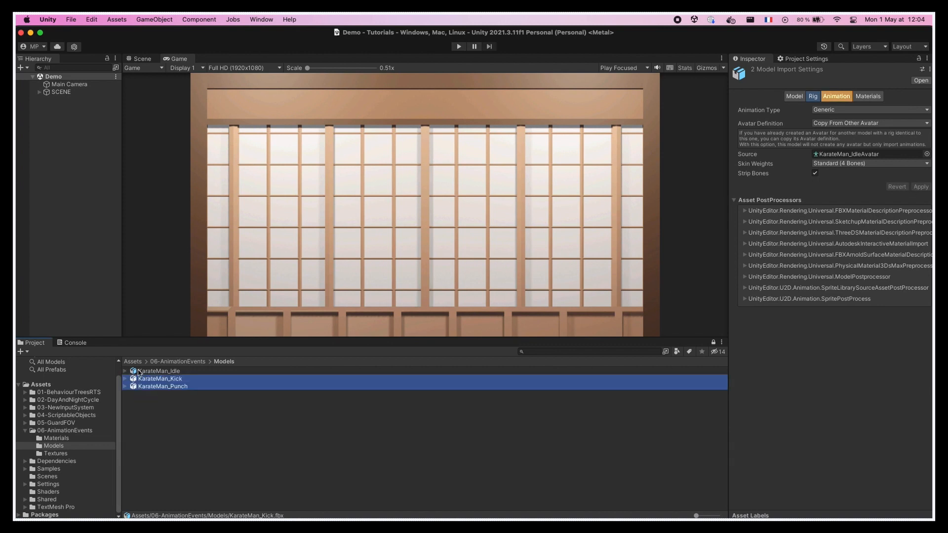
Rename the idle clip 'Idle' with Loop Time on, then rename the kick clip 'Kick'
click(158, 371)
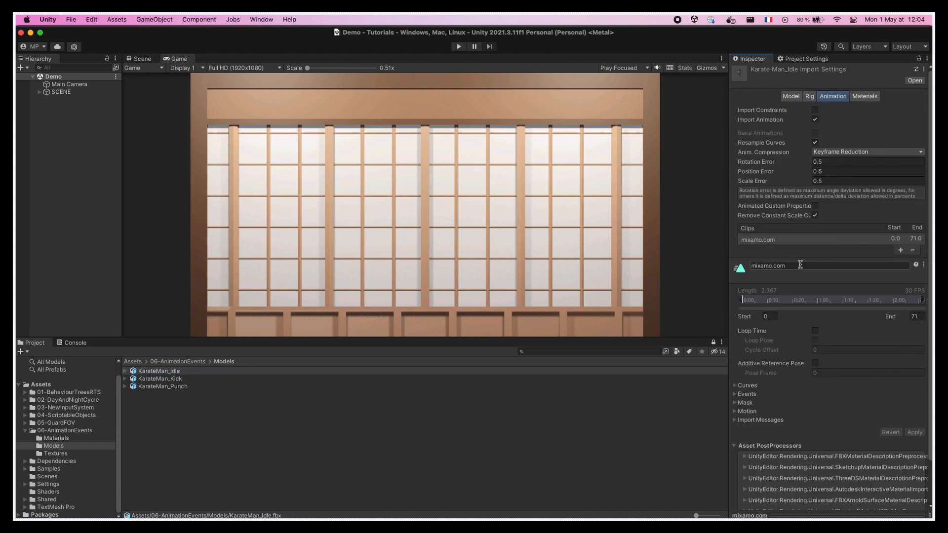
text(Idle)
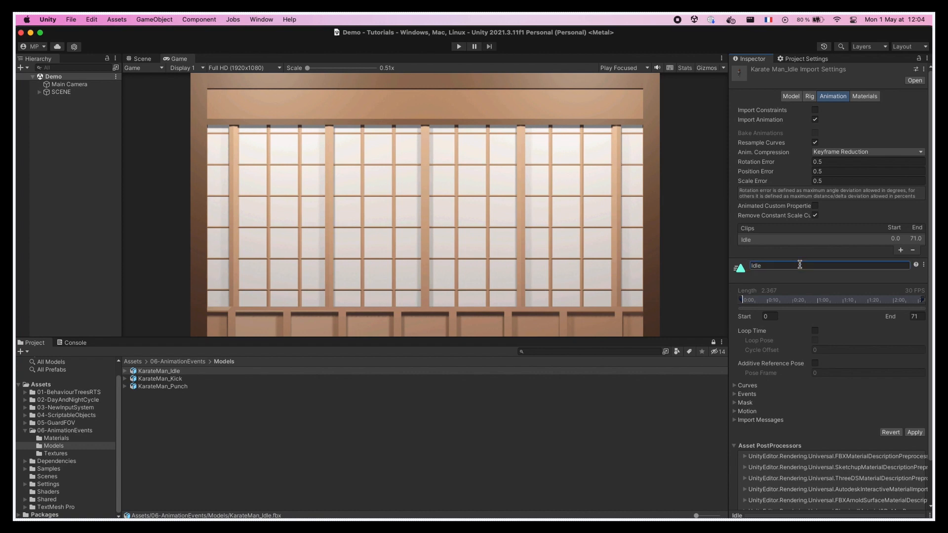
click(815, 331)
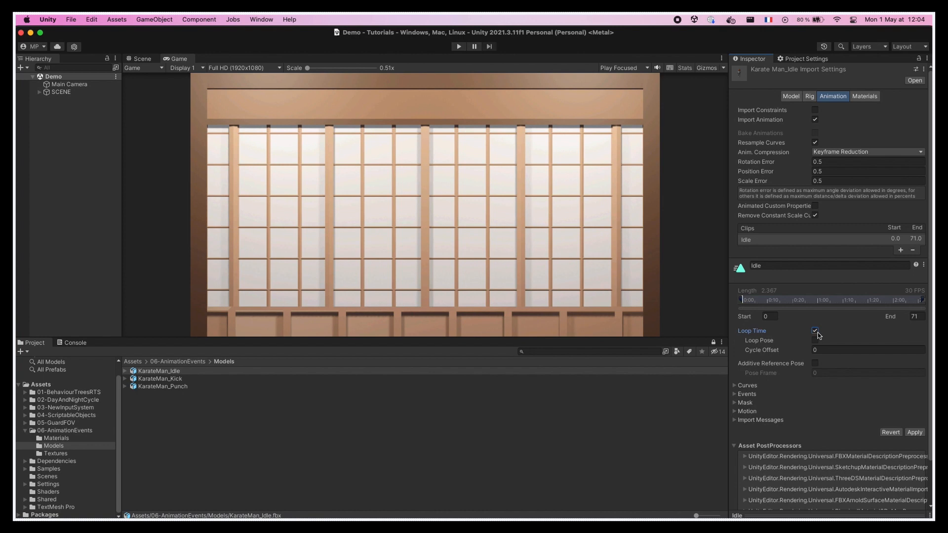
click(159, 379)
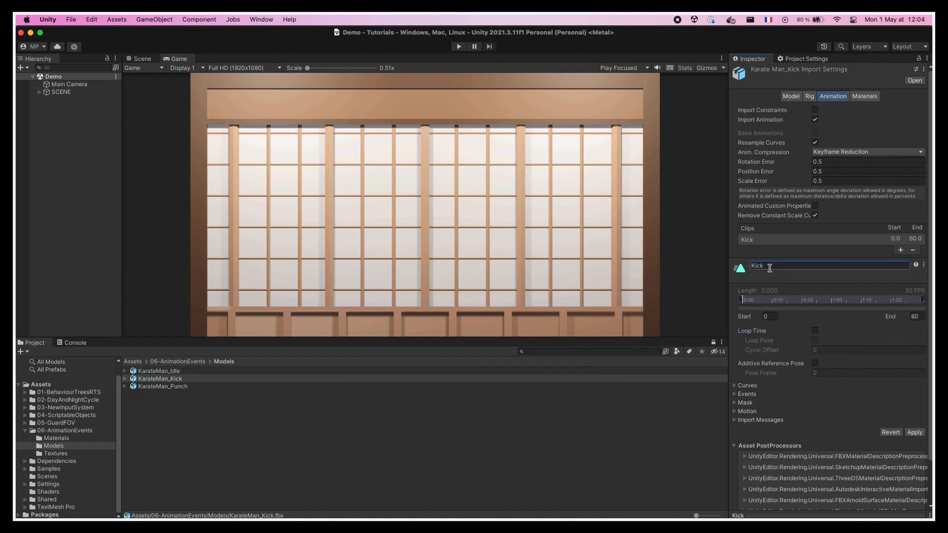
click(164, 386)
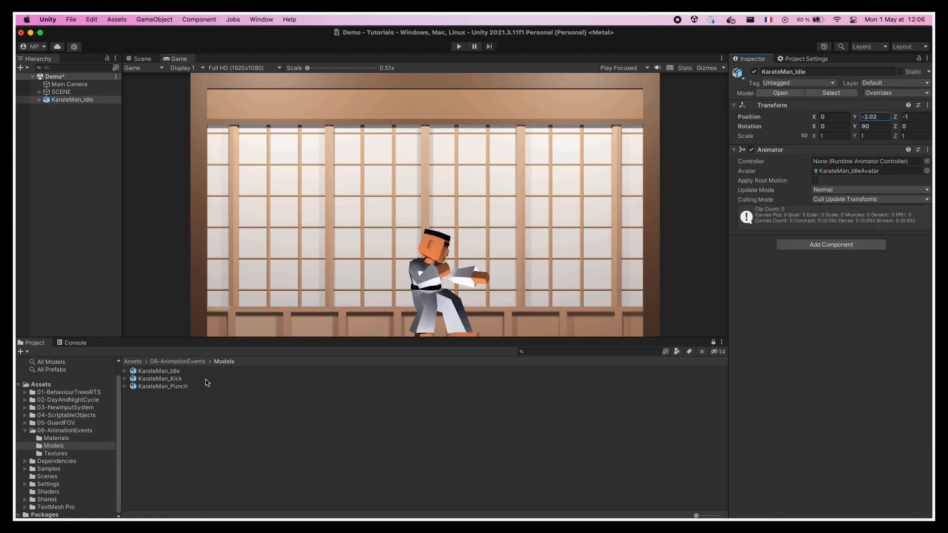
mouse_move(183, 400)
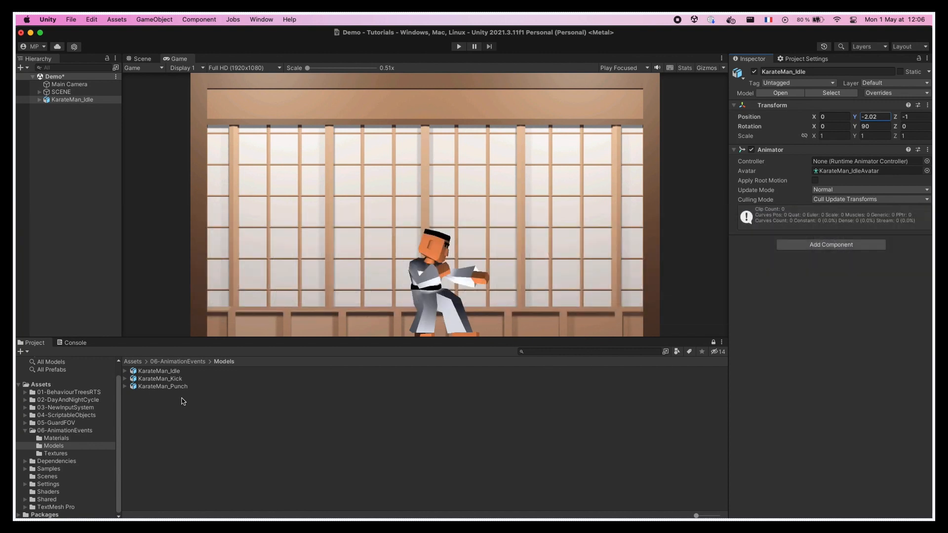
Create an Animator Controller named KarateManController in the Models folder
right_click(183, 401)
text(KarateManController)
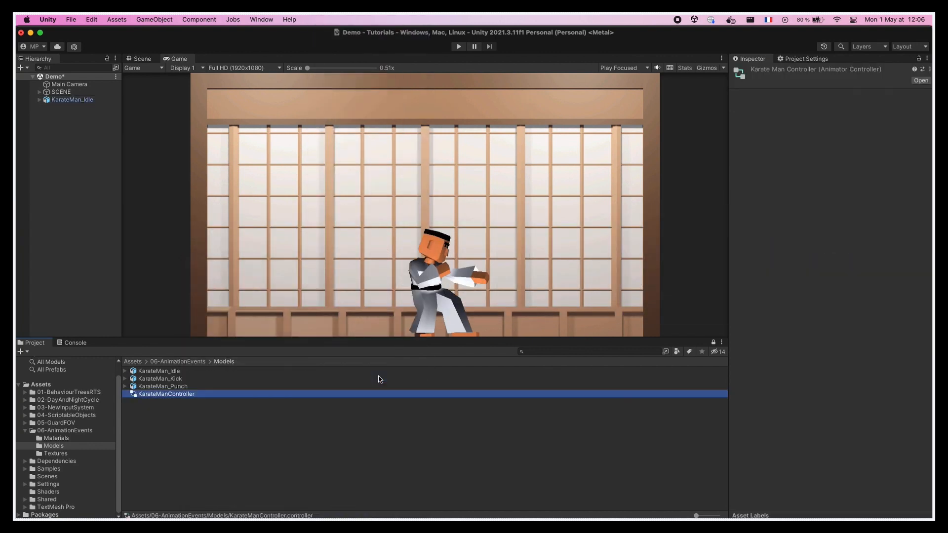
click(72, 100)
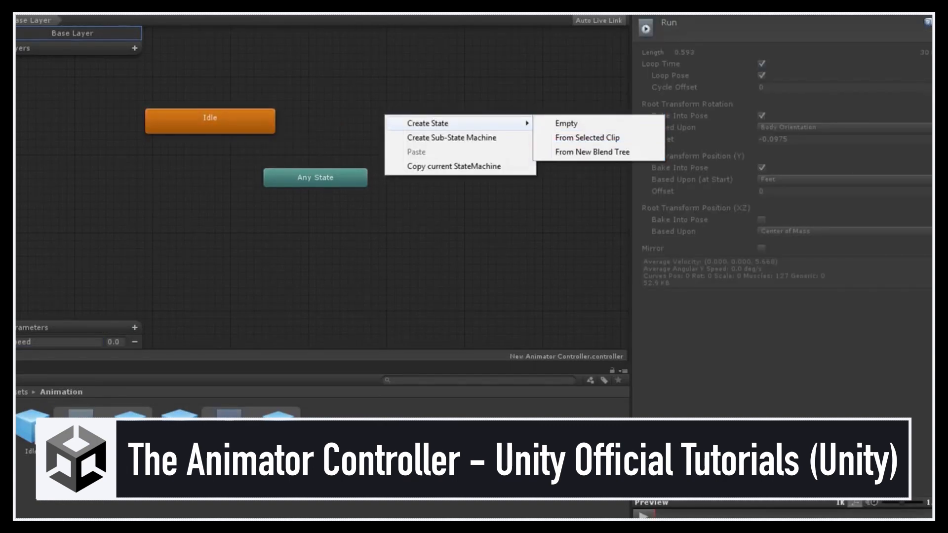
click(587, 138)
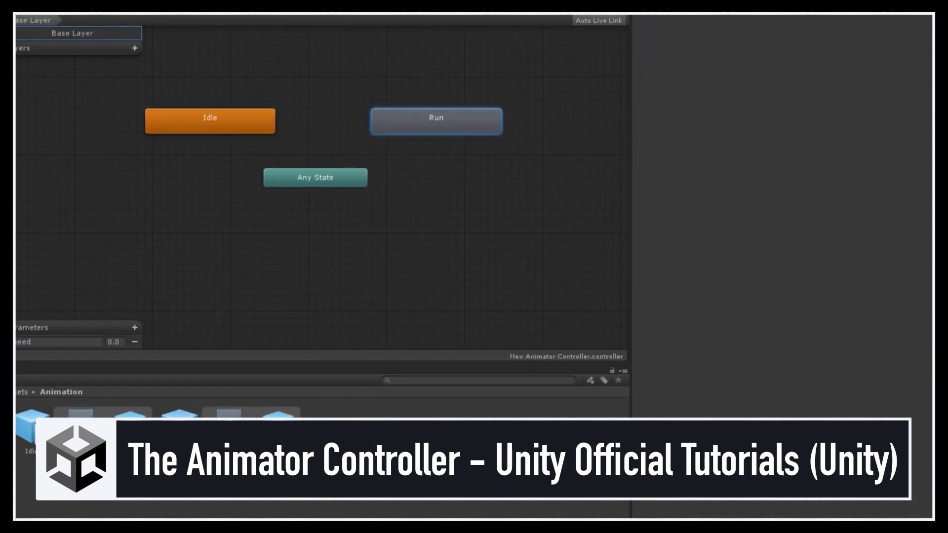
click(210, 120)
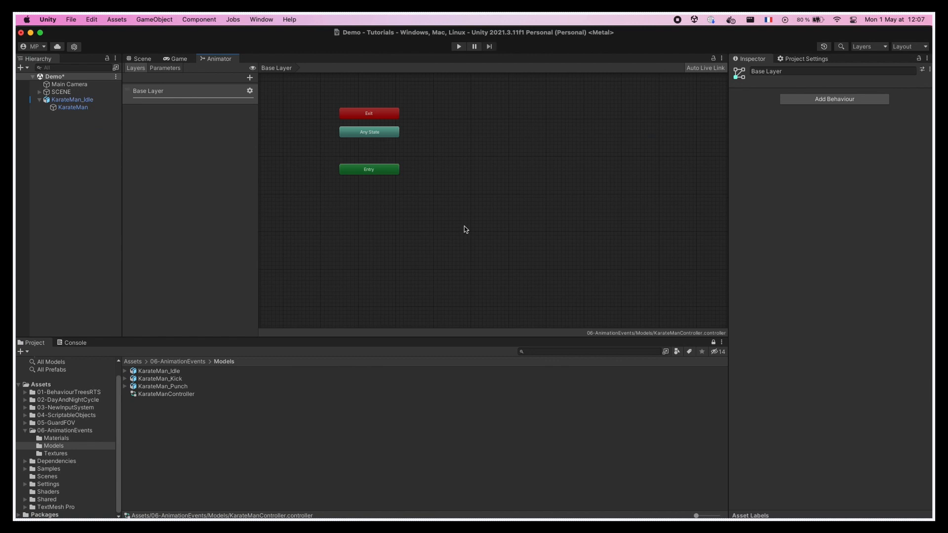
Drag the Idle, Kick and Punch clips into the Animator graph, keeping Idle as default
click(125, 371)
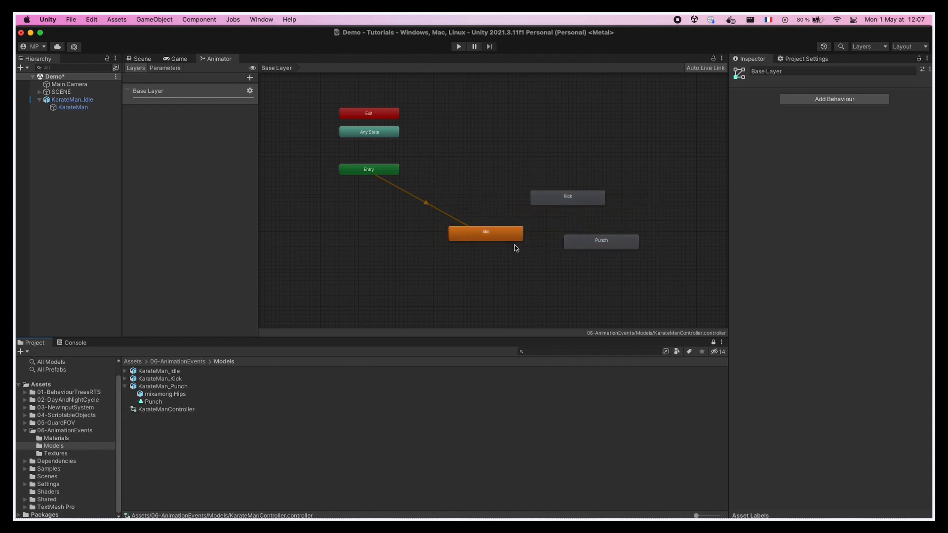
click(485, 233)
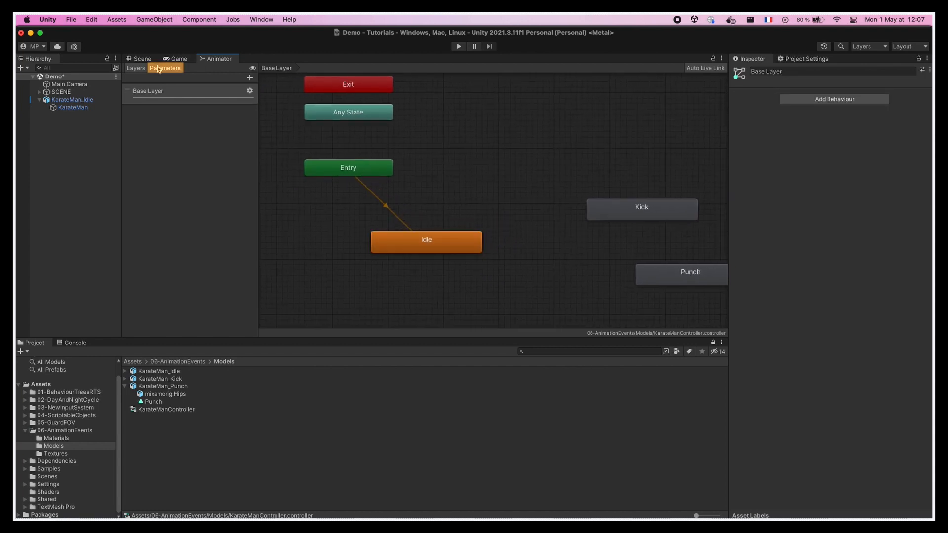
Add Kick and Punch triggers with trigger-conditioned transitions between Idle and Kick/Punch and back
click(247, 78)
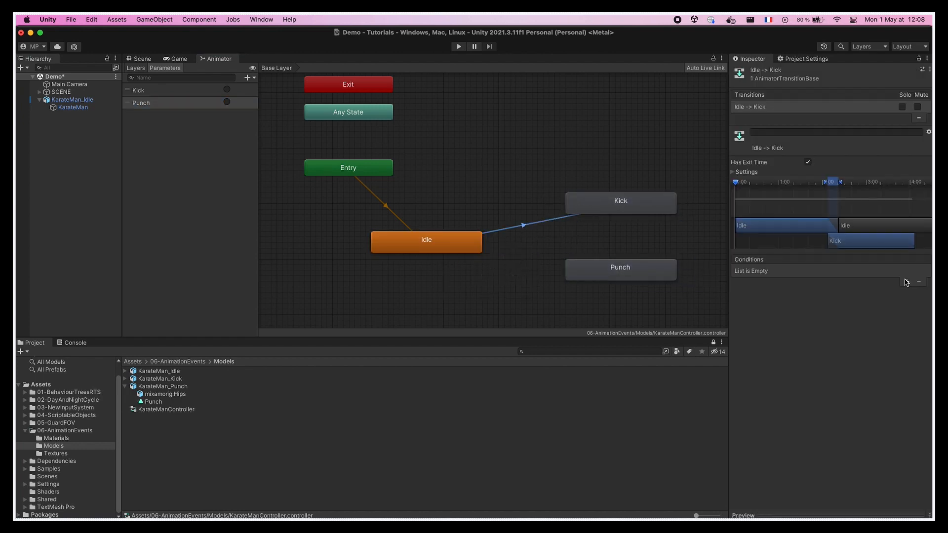
click(918, 282)
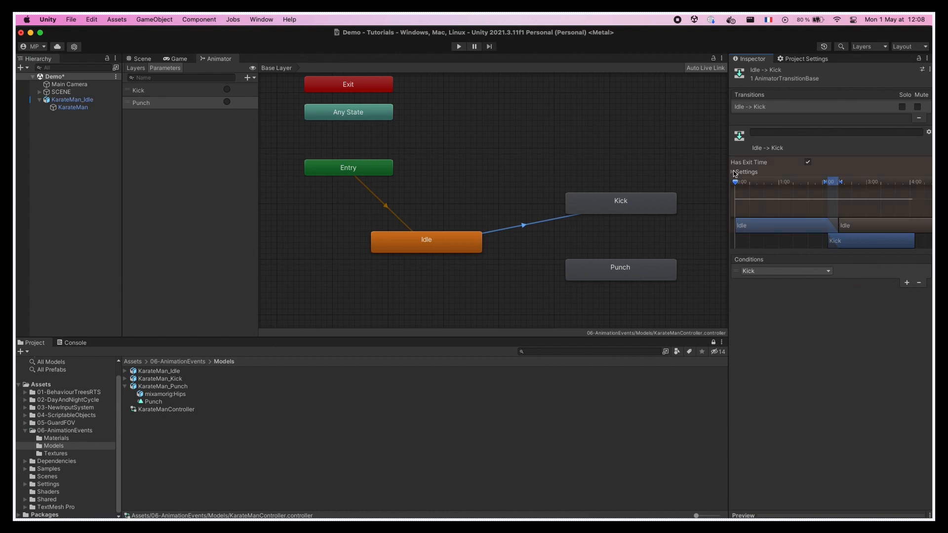
click(734, 172)
text(0.1)
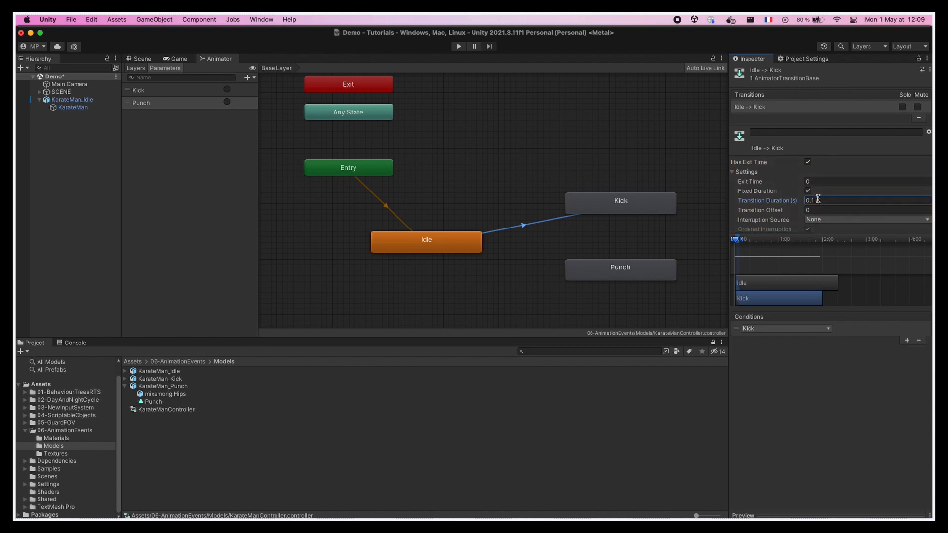
click(620, 201)
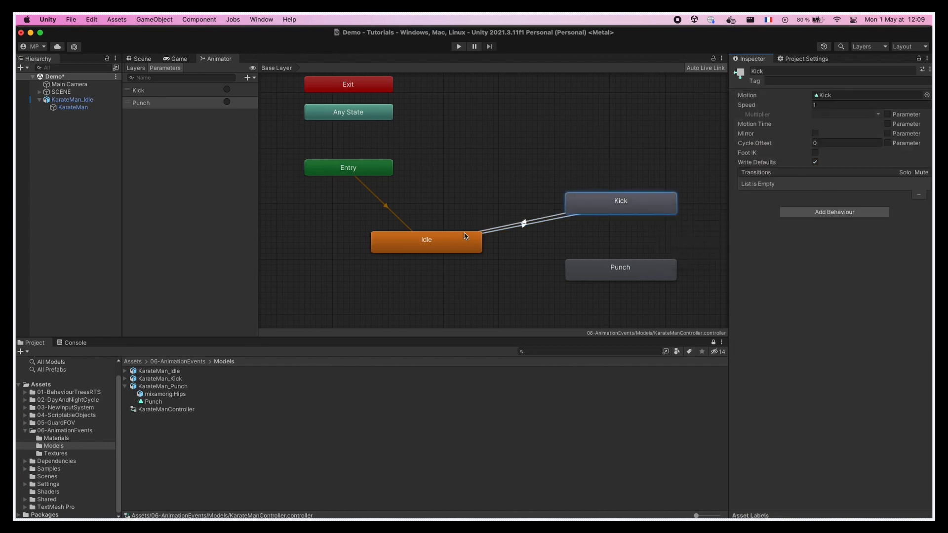
click(522, 225)
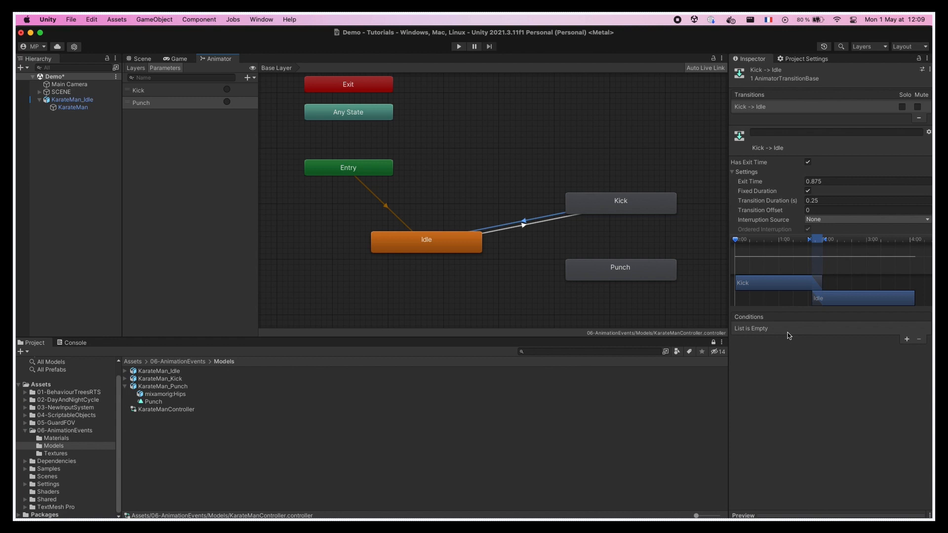
click(620, 267)
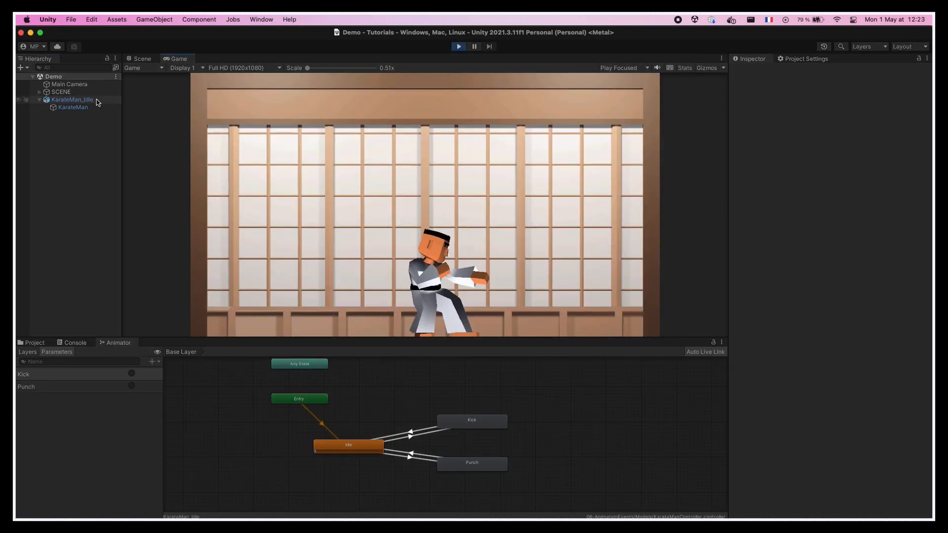
Select KarateMan_Idle and create the KarateManManager C# script in the Scripts folder
click(72, 100)
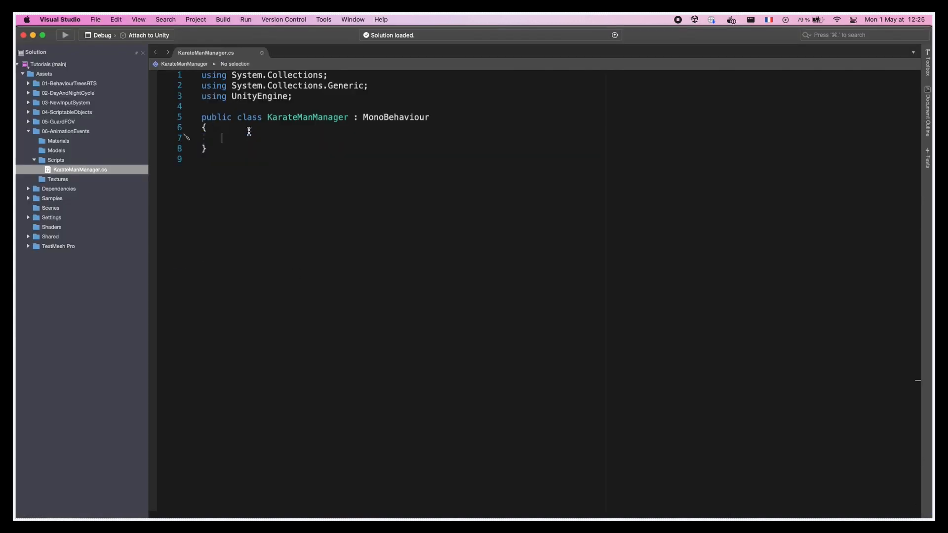
Write a private Animator _animator field, SetTrigger("Punch") call, and else-if GetMouseButtonDown(1) branch
text(private Animator)
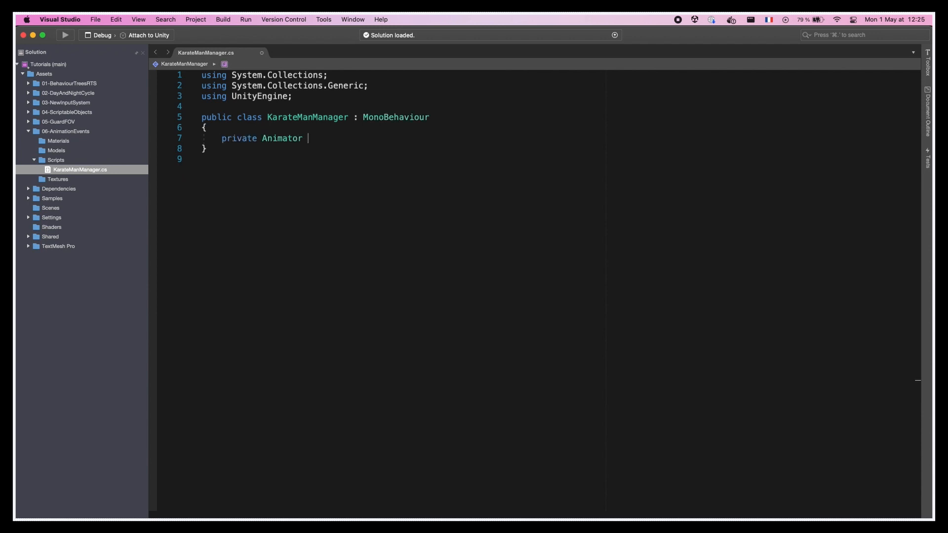
text(_animator;)
text(// left-click)
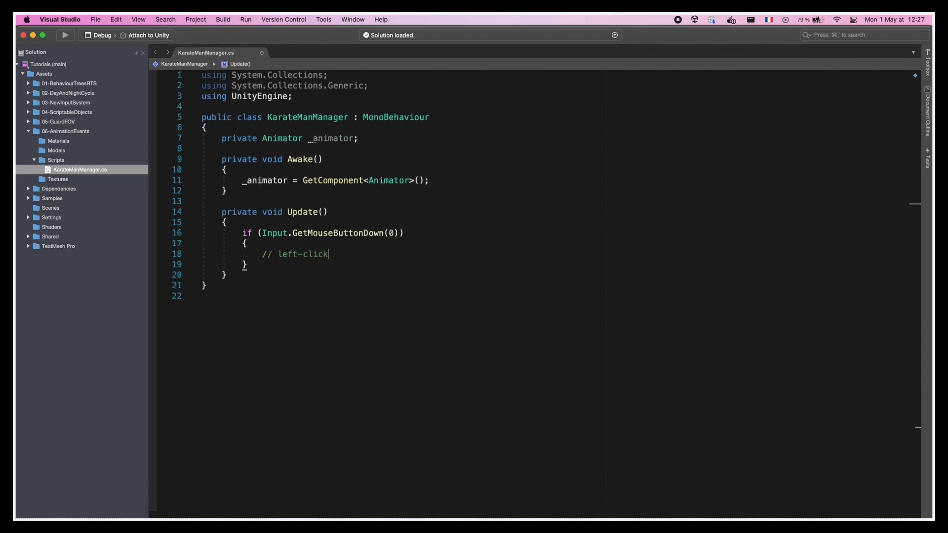
text(_animator.SetTrigger("Punch");)
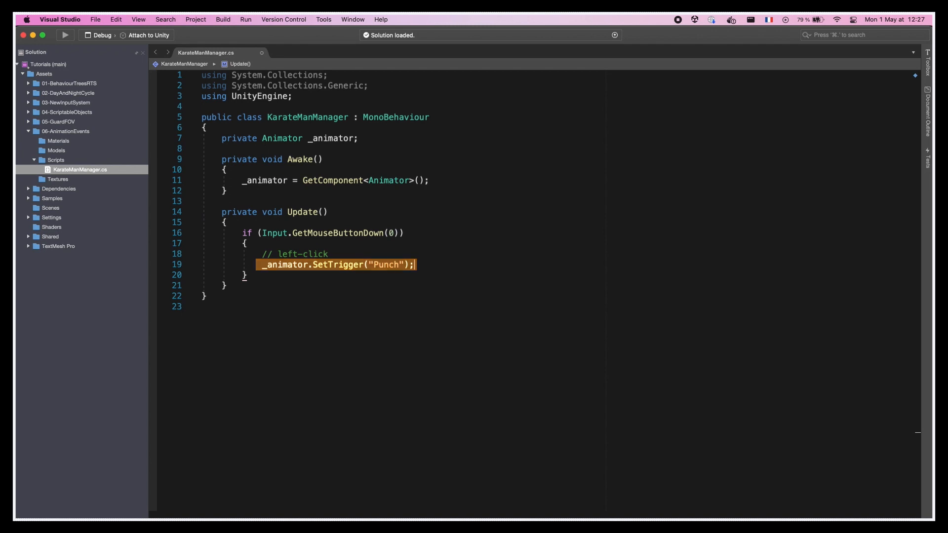
text(else if (Input.)
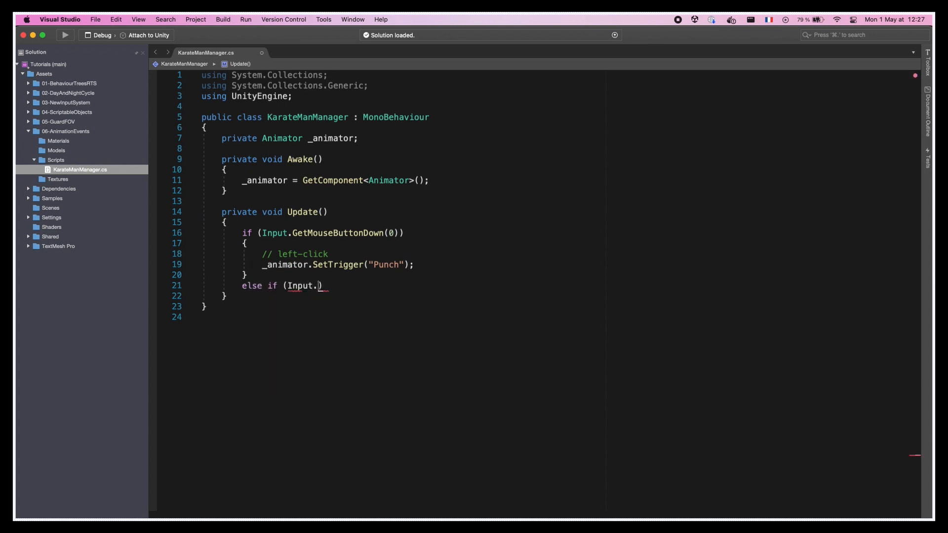
text(GetMouseButtonDown(1)))
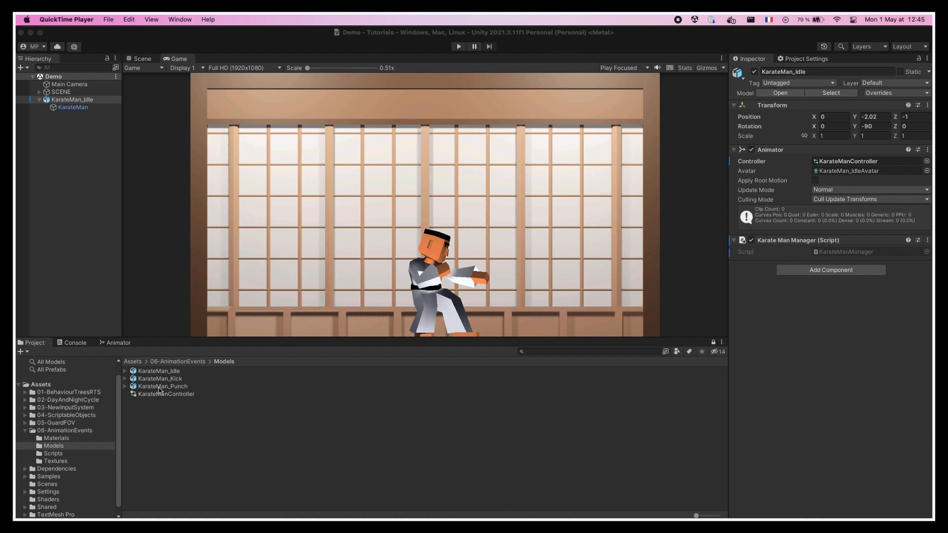
Expand KarateMan_Punch to reveal its Punch clip and dock a new Animation window
click(159, 386)
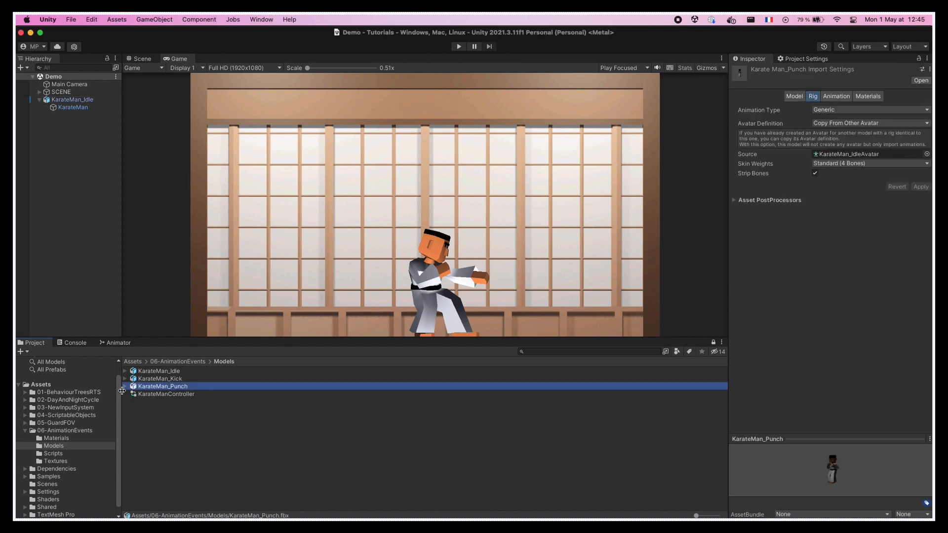
click(126, 386)
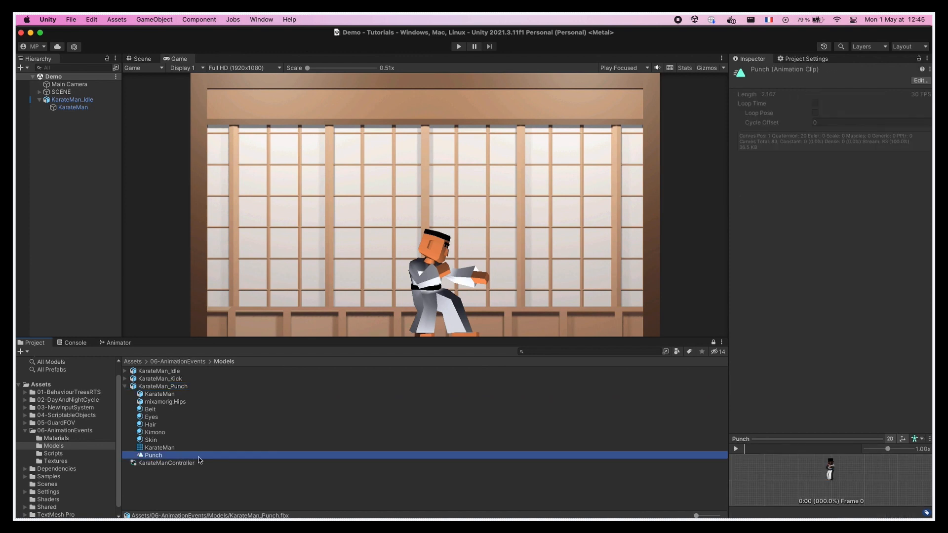
mouse_move(202, 461)
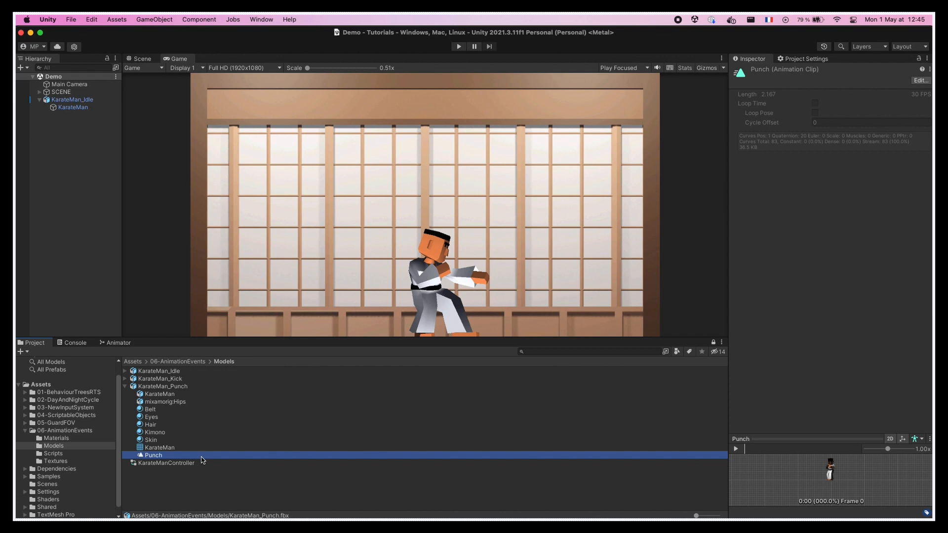
click(261, 19)
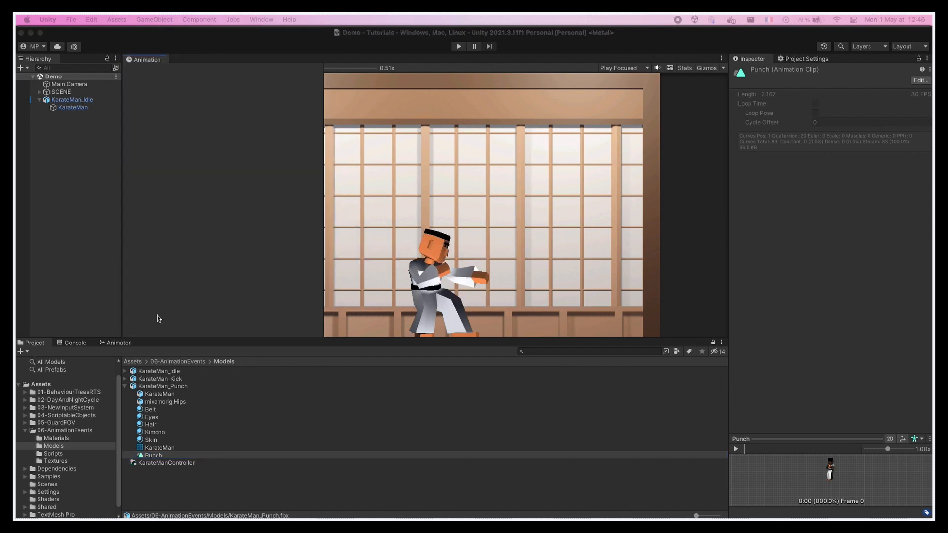
click(72, 99)
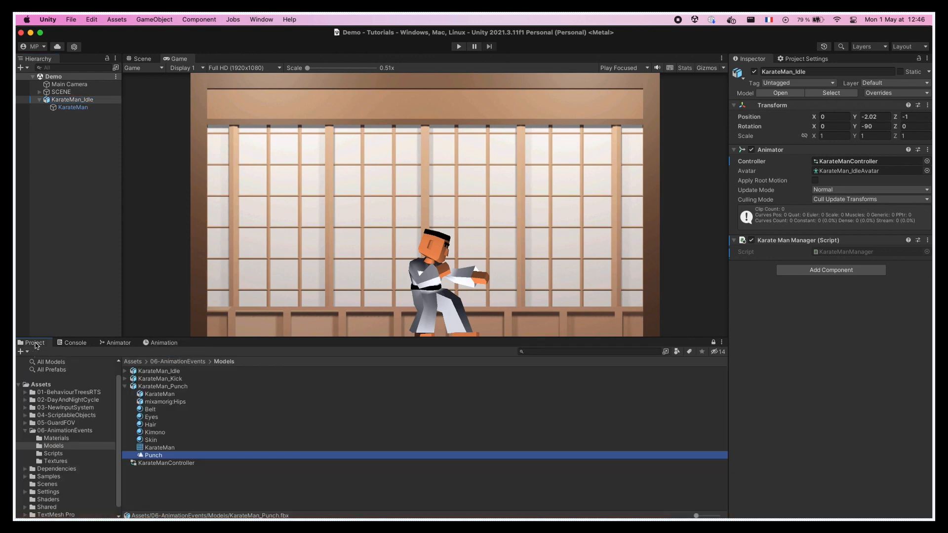
Turn off Optimize Game Objects on the KarateMan_Idle rig and apply to expose mixamorig:Hips
click(146, 471)
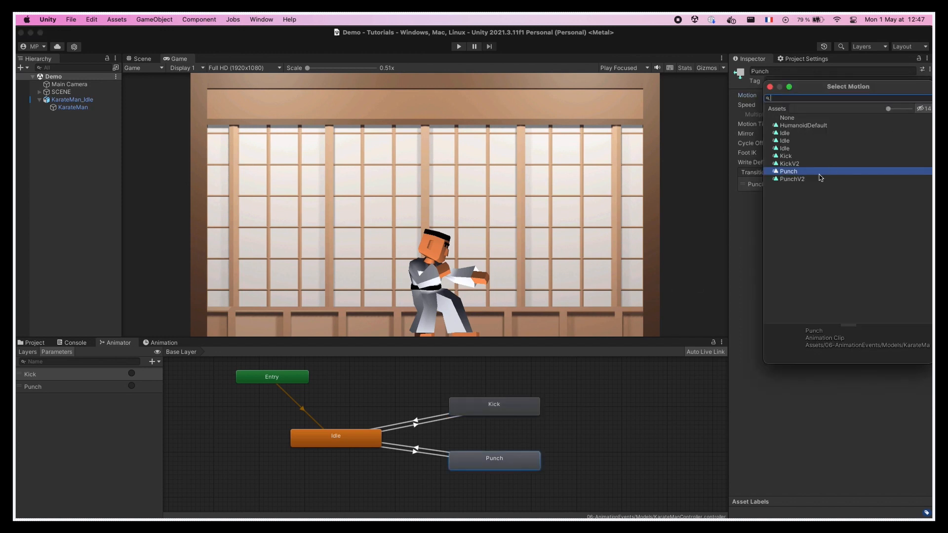
click(792, 179)
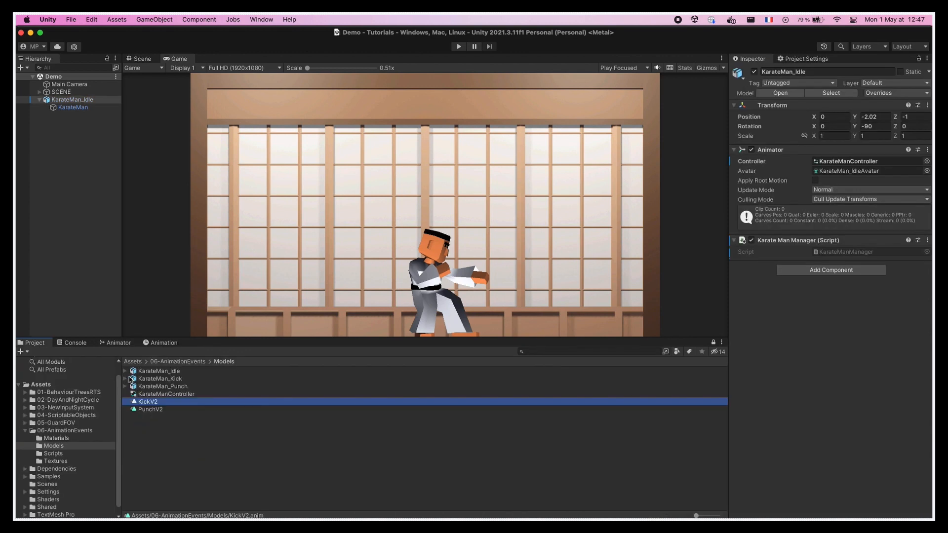
click(159, 370)
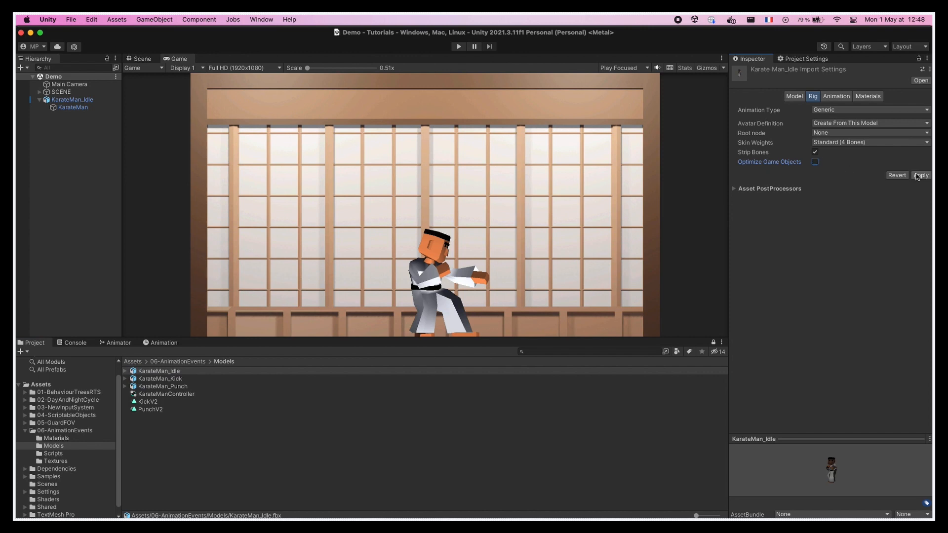
click(921, 175)
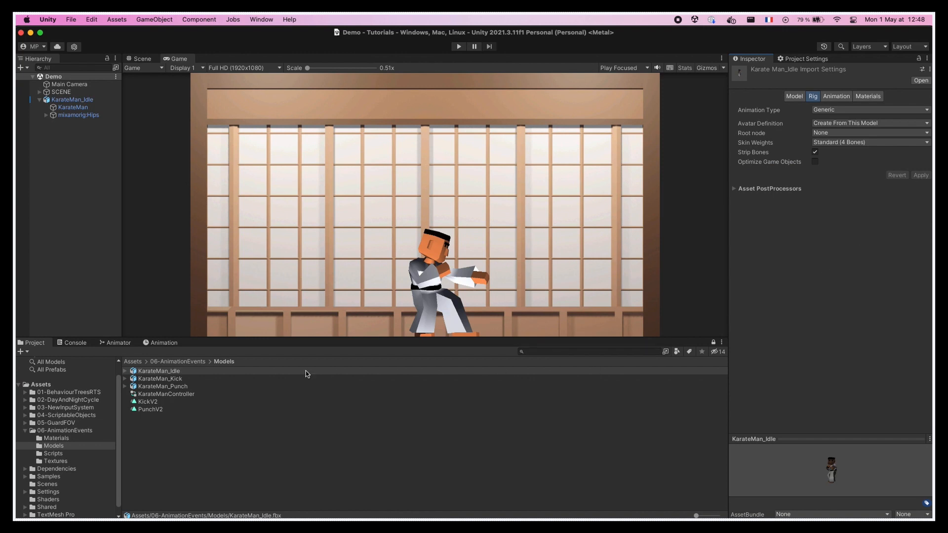
click(163, 342)
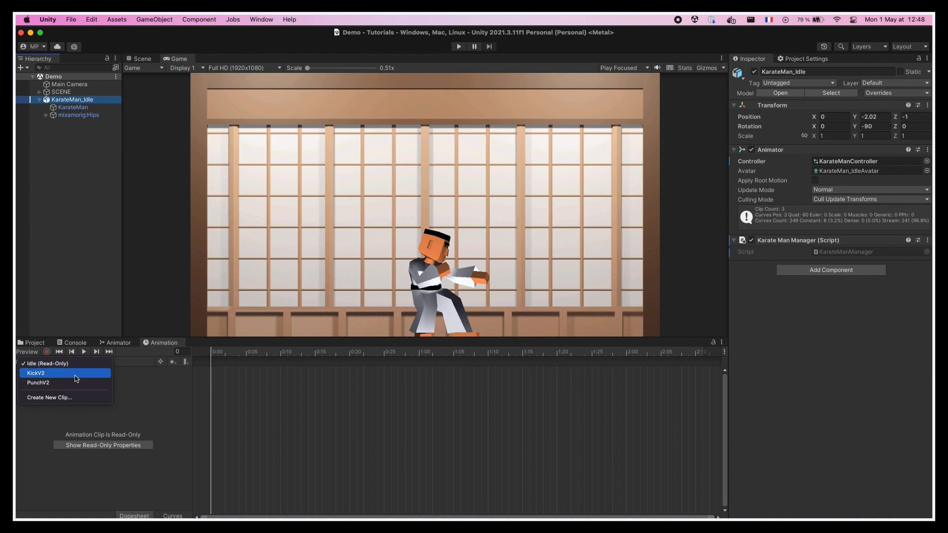
Switch the Animation timeline to PunchV2, select an early keyframe and scrub to the striking pose
click(38, 397)
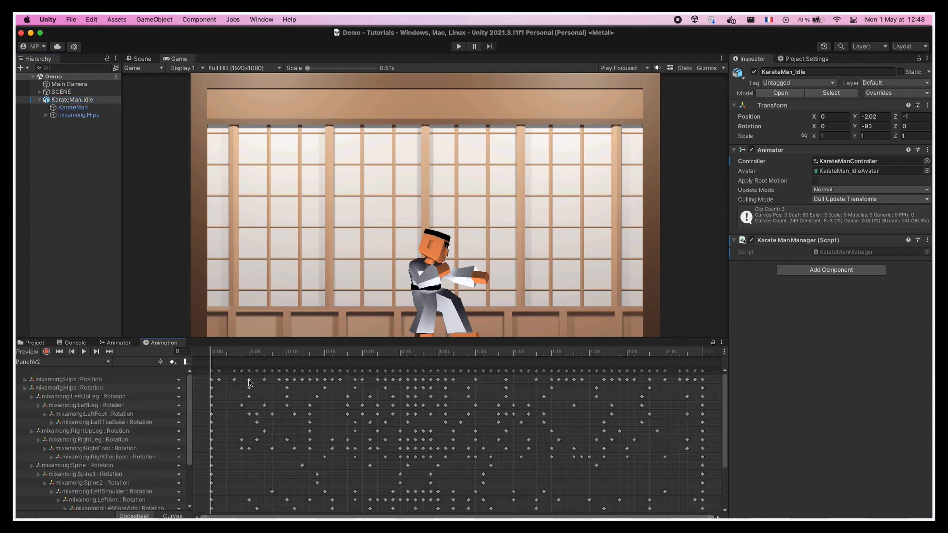
click(80, 114)
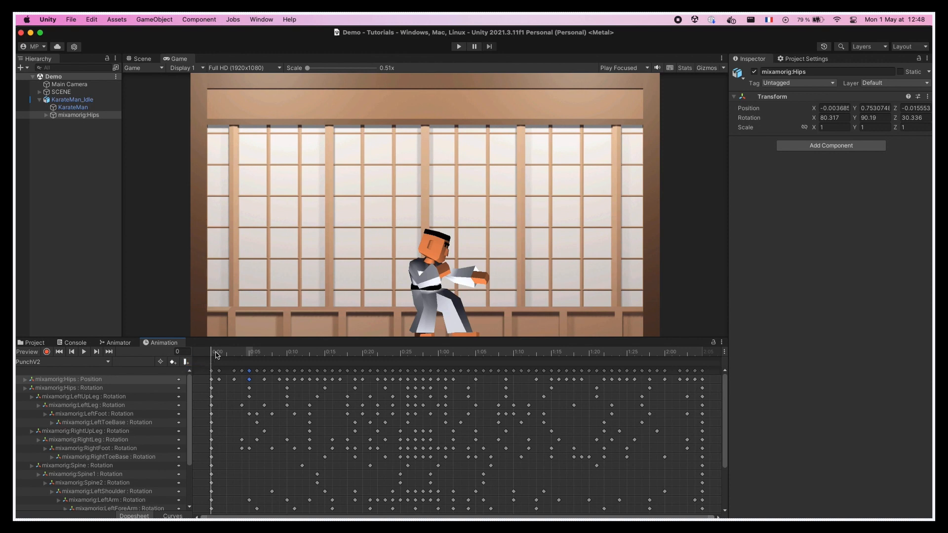
drag(218, 353, 490, 353)
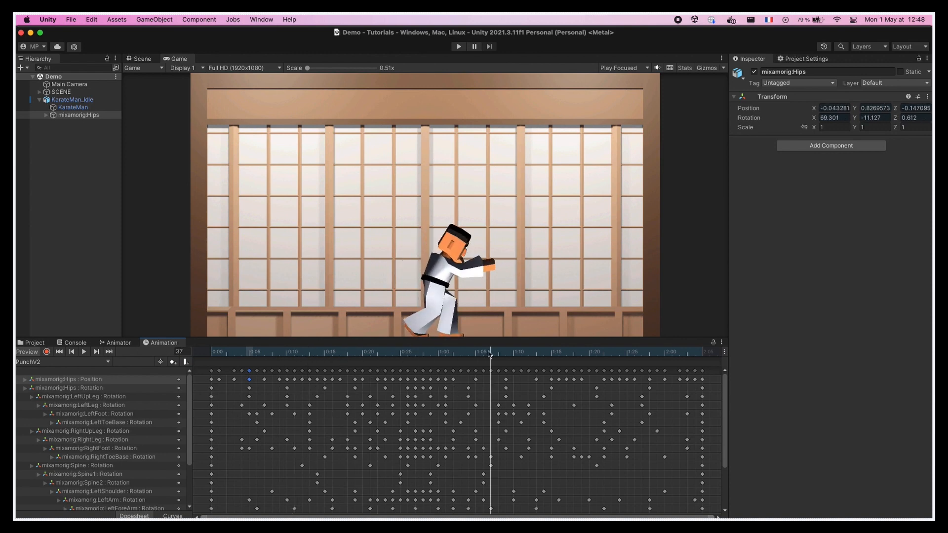
mouse_move(186, 364)
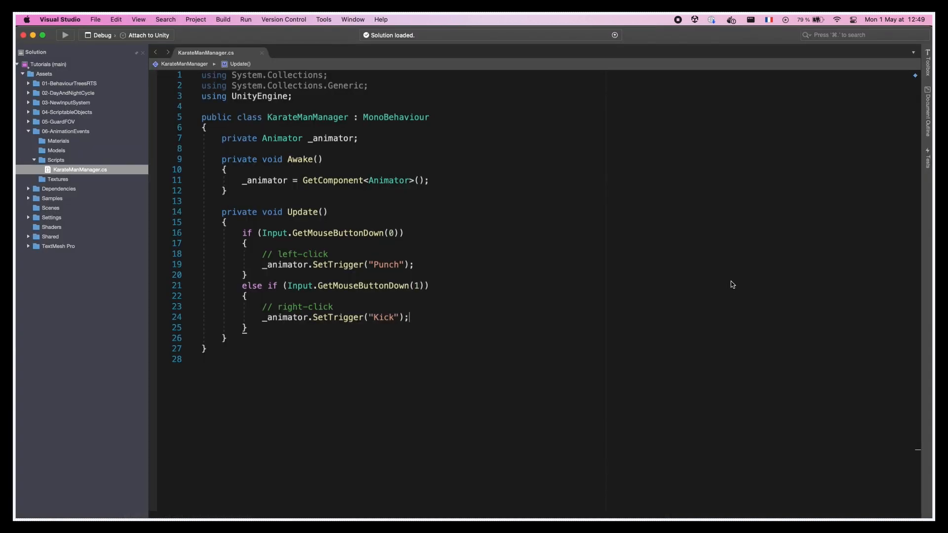
Write a public void Callback1() method containing Debug.Log("Debug 1");
text(public void Callback1()
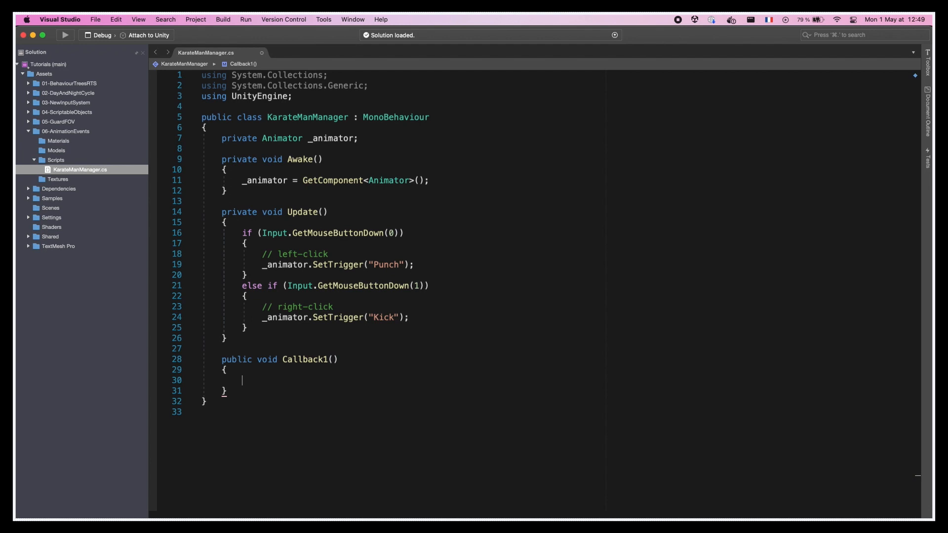
text(Debug.Log("Debug 1"))
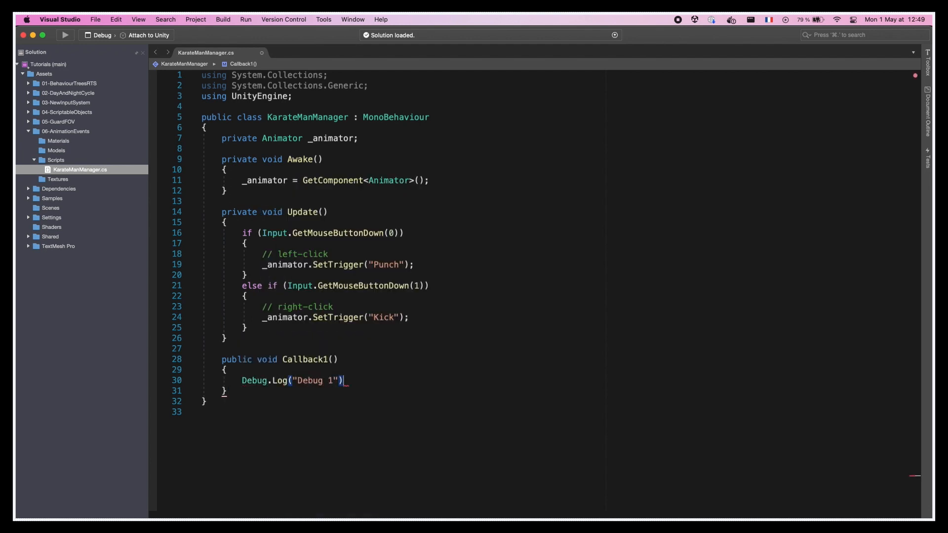
text(;)
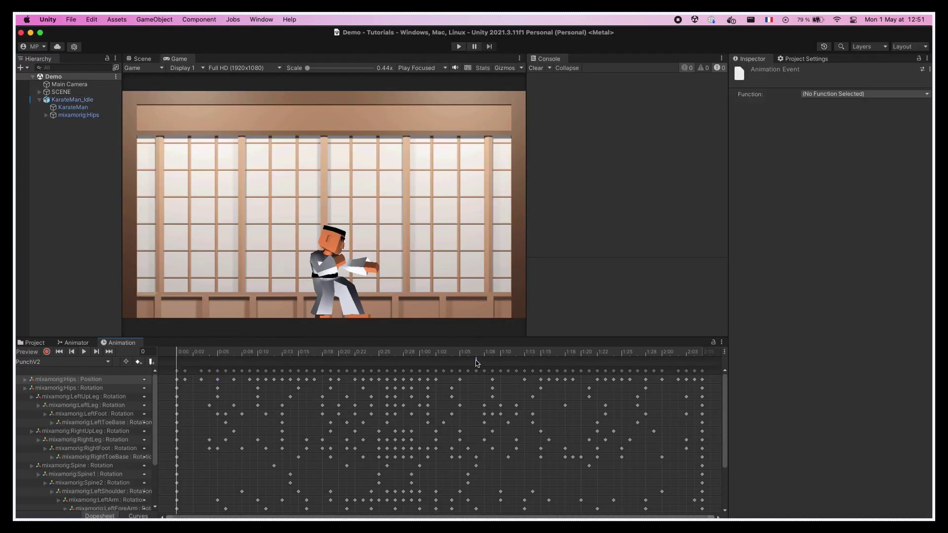
Set the PunchV2 animation event's function to Callback1() and run the game
click(866, 94)
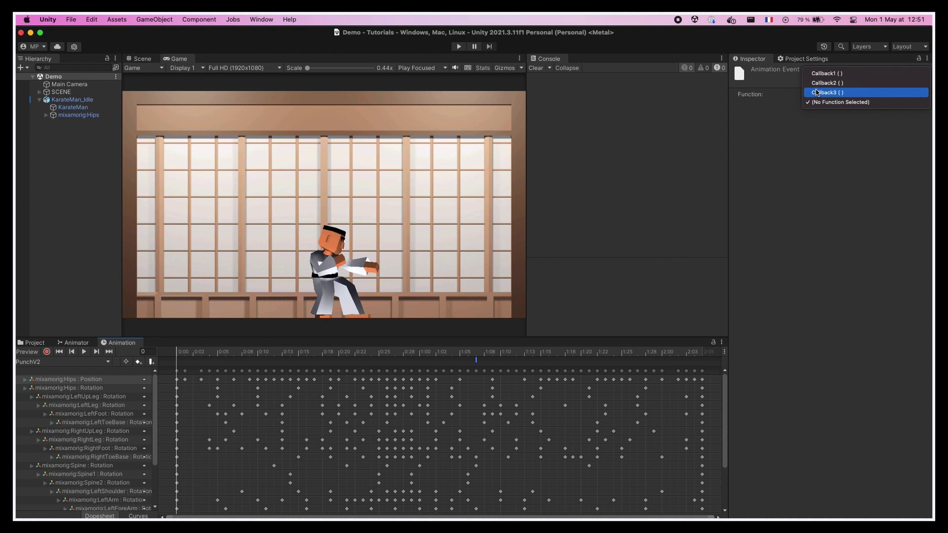
click(825, 73)
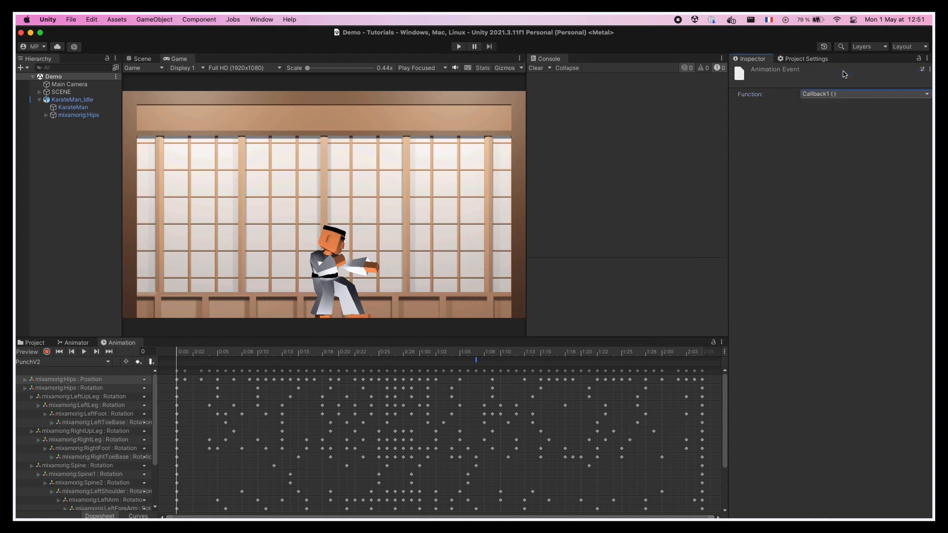
mouse_move(815, 198)
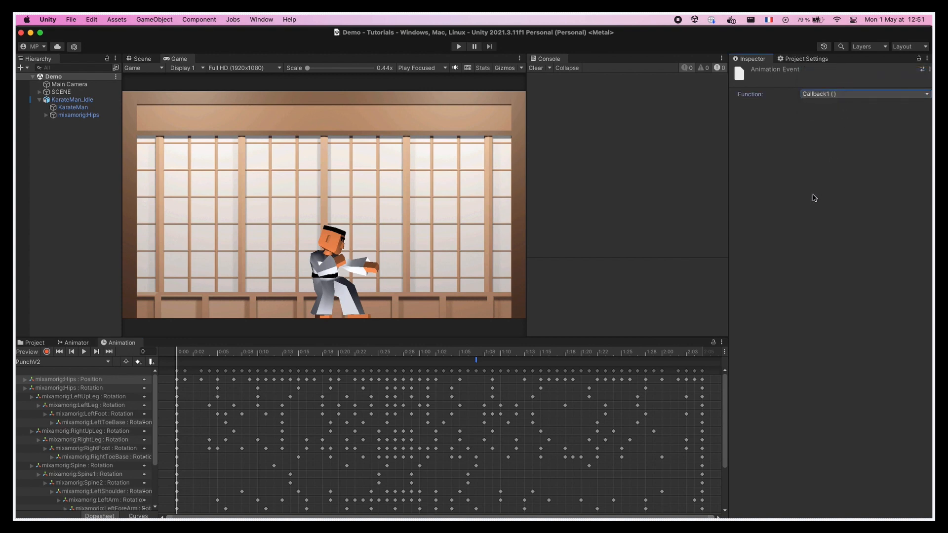
click(456, 46)
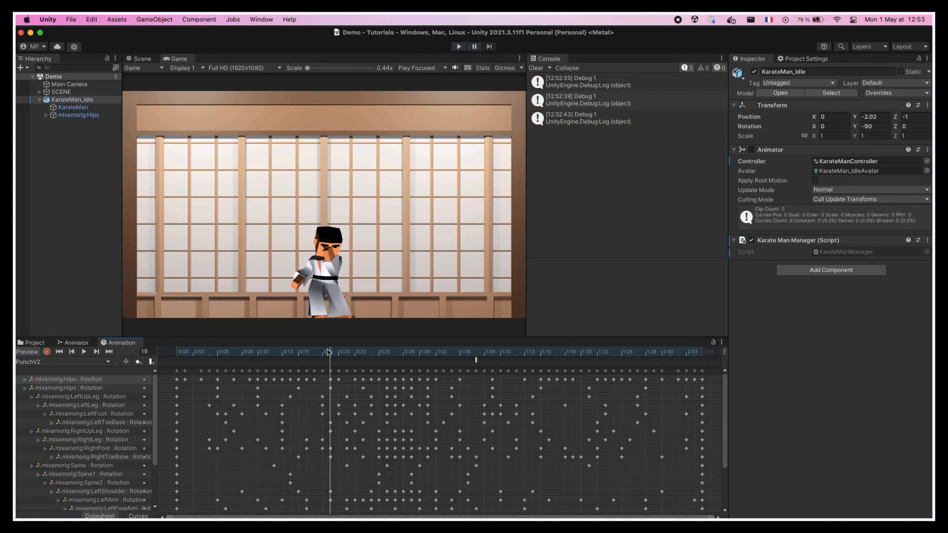
click(472, 354)
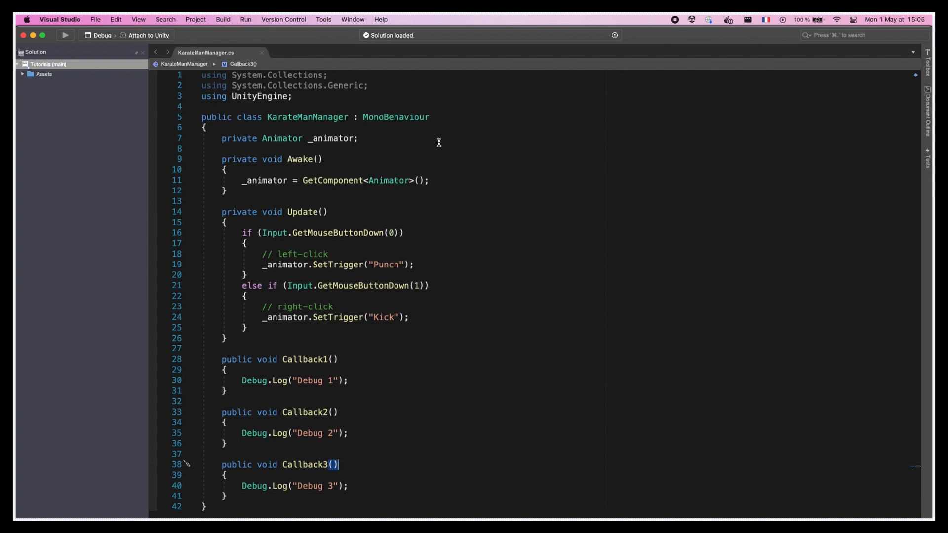
Add 'public Transform rightHandTransform;' and 'public GameObject hitVFXPrefab;' to KarateManManager
text(public Transform rightHandTransform;)
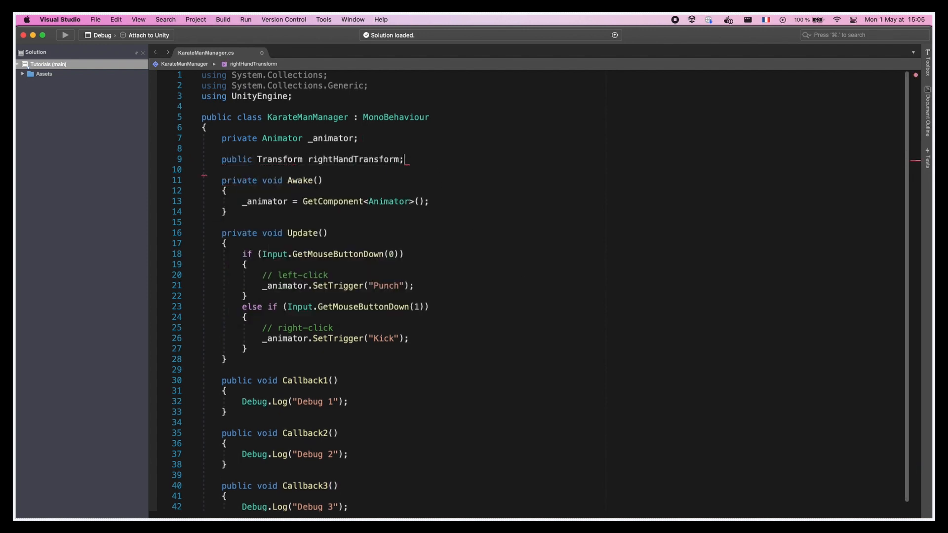
text(public Gam)
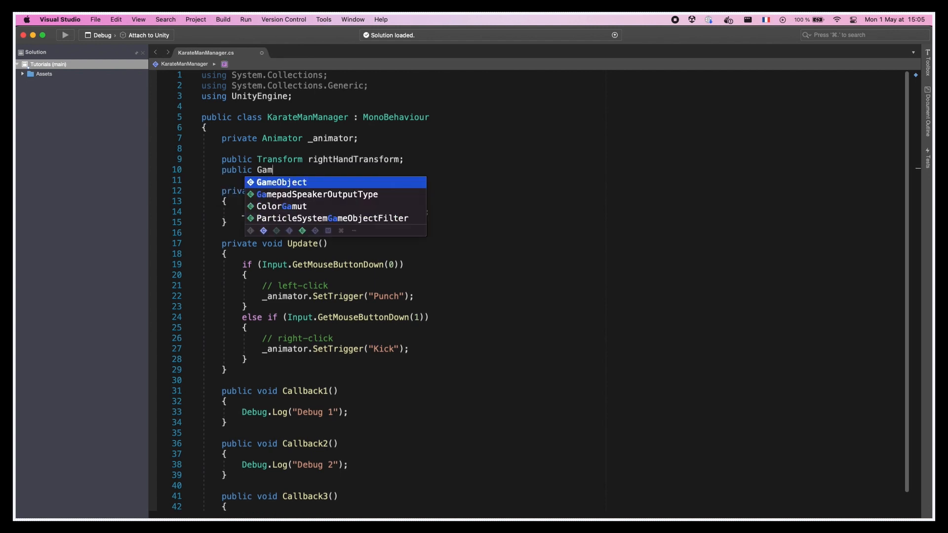
text(eObject hitVFXPrefab;)
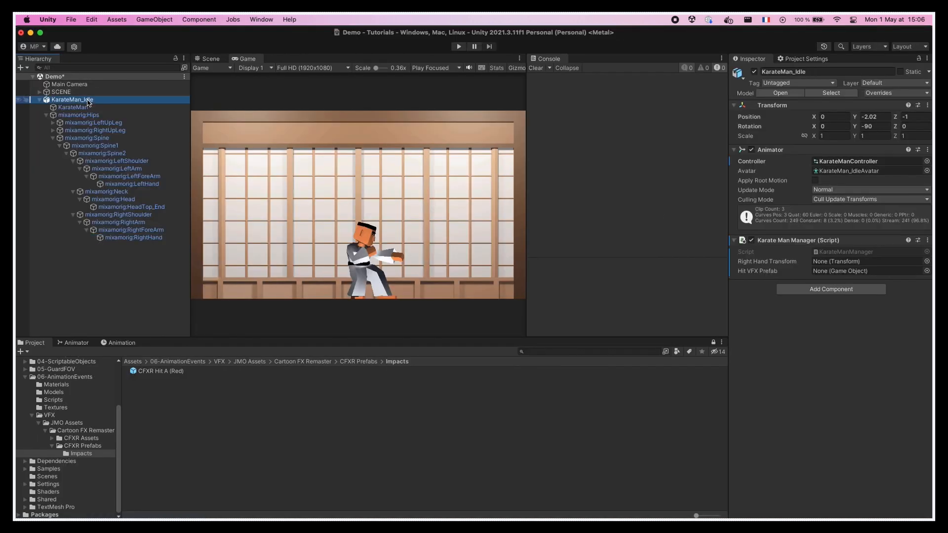
Drag mixamorig:RightHand into the Karate Man Manager's Right Hand Transform slot
drag(133, 237, 864, 260)
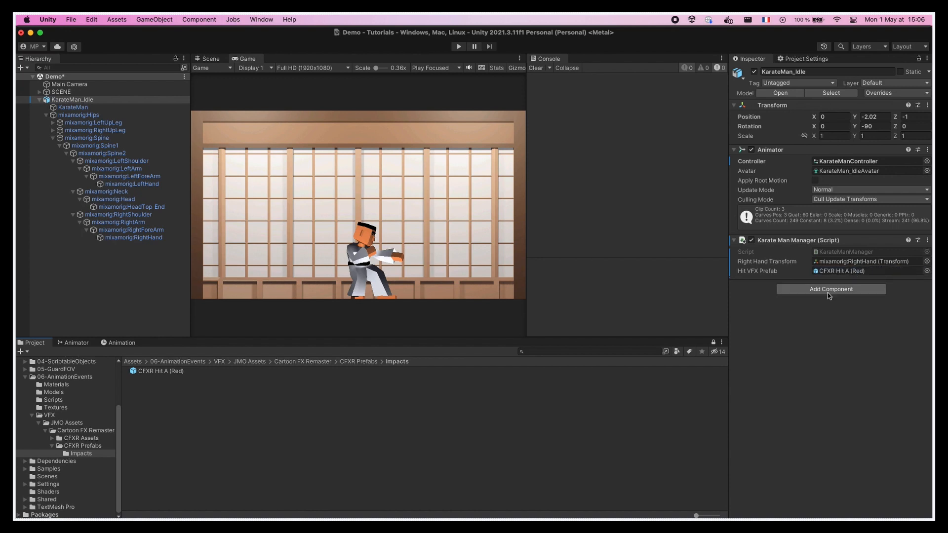
mouse_move(781, 354)
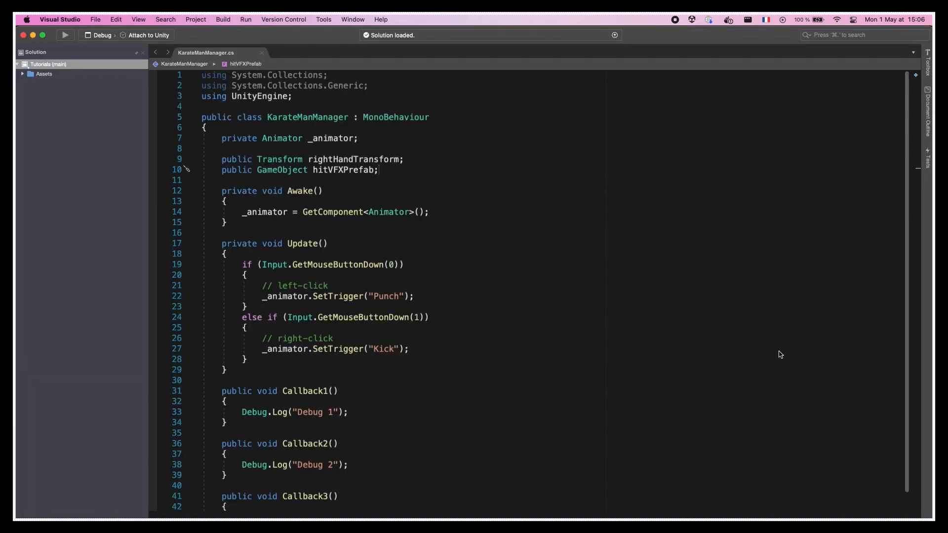
Turn Callback1 into ShowVFX calling Instantiate(hitVFXPrefab, rightHandTransform); and drop Callback2 and Callback3
scroll(down, 3)
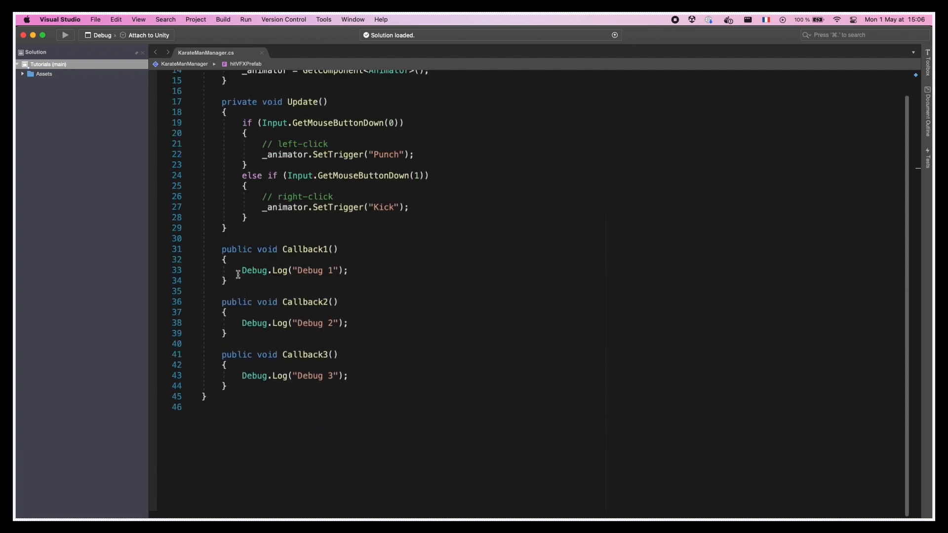
click(226, 386)
text(ShowVFX)
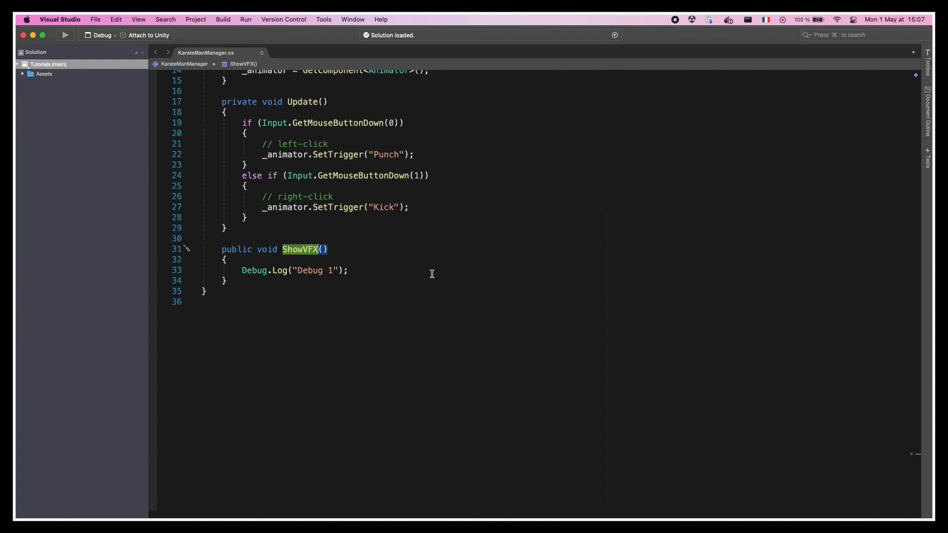
text(Instantiate(hitVFXPrefab, rightHandTransform);)
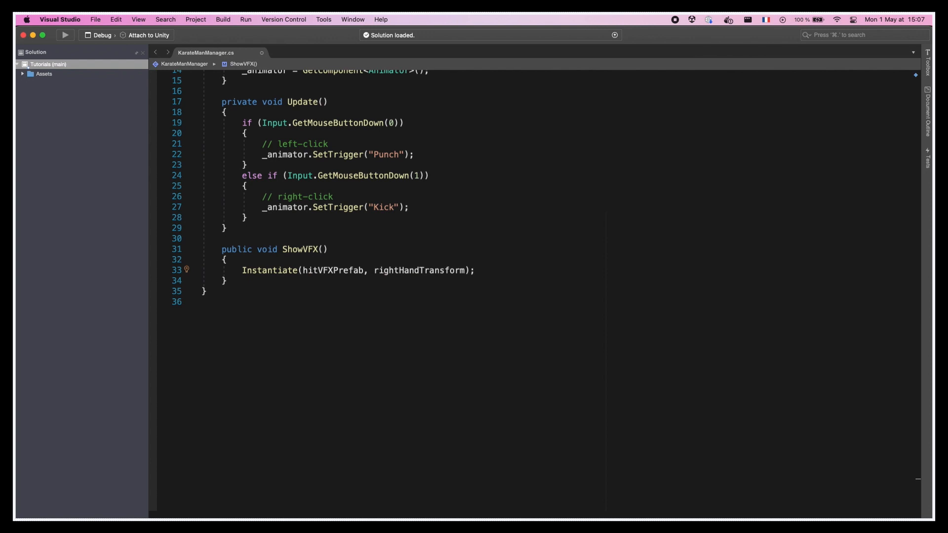
double_click(419, 271)
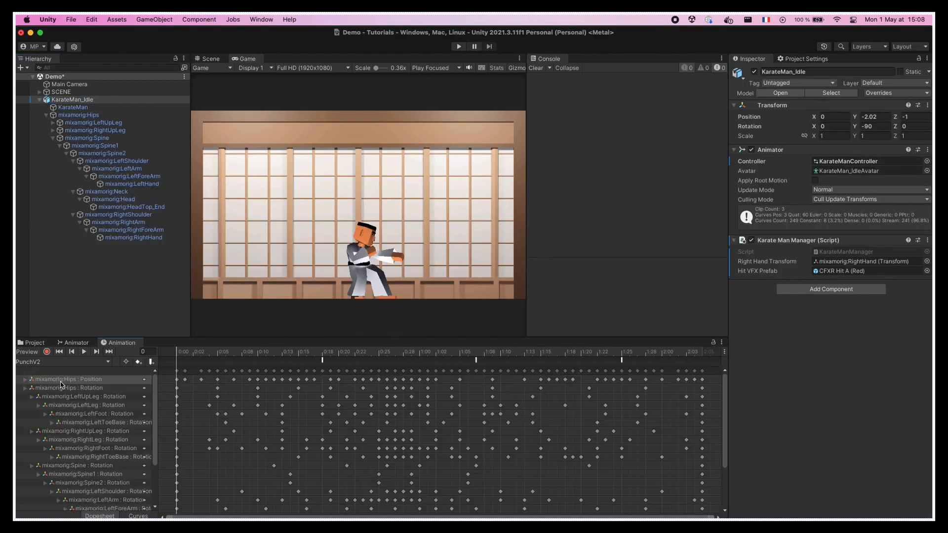
Scrub PunchV2 toward the strike, then play the scene to test the red hit VFX
click(354, 353)
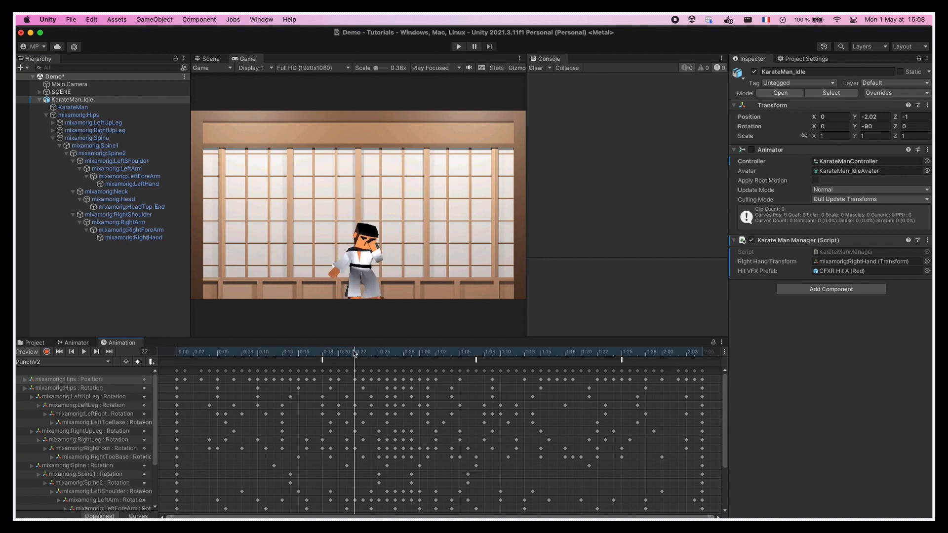
click(152, 362)
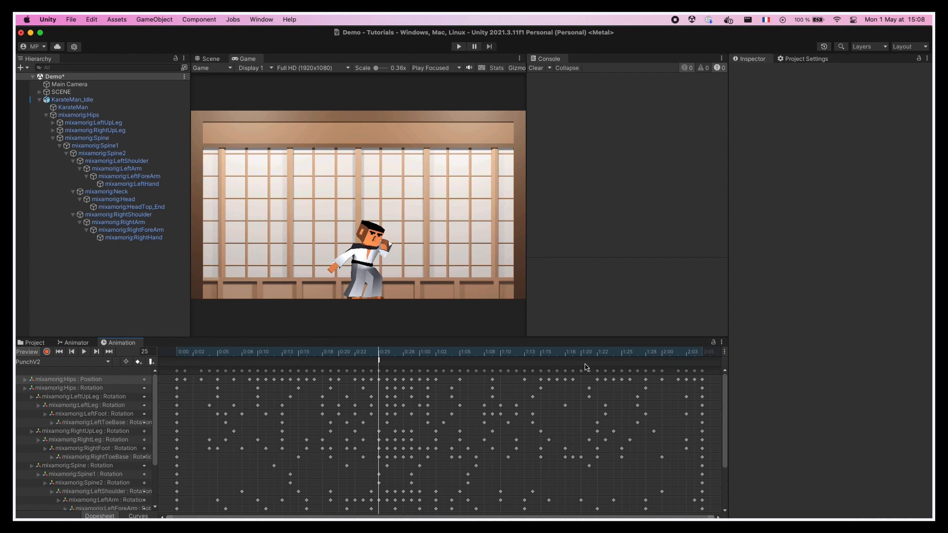
click(458, 46)
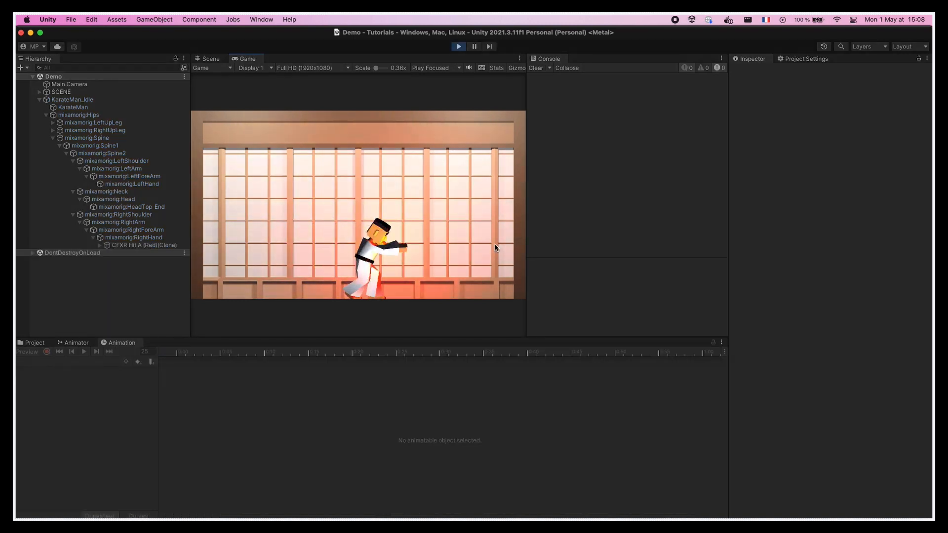